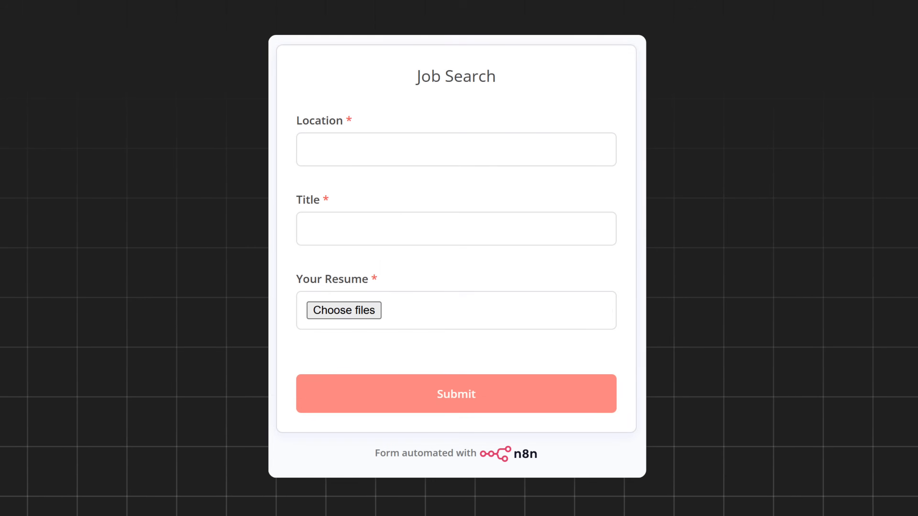
Submit the Job Search form with location india and review the resulting jobs sheet
type("india")
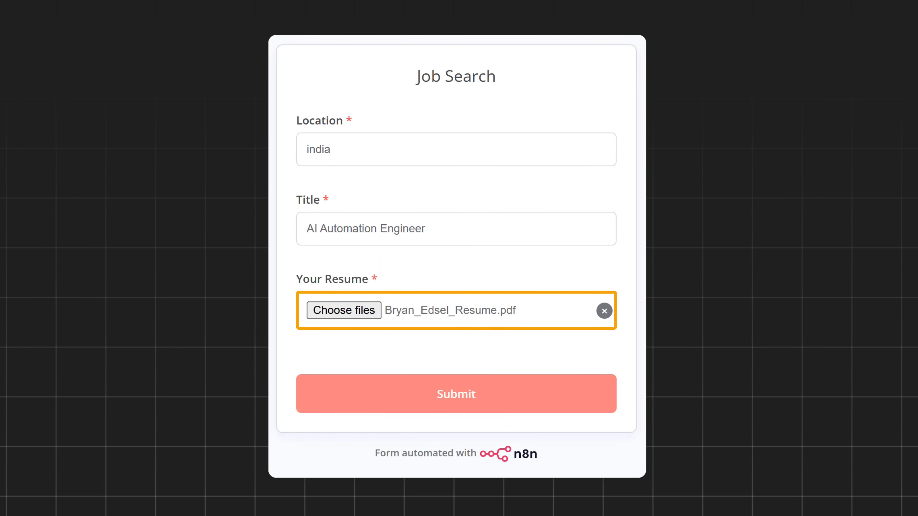
left_click(456, 393)
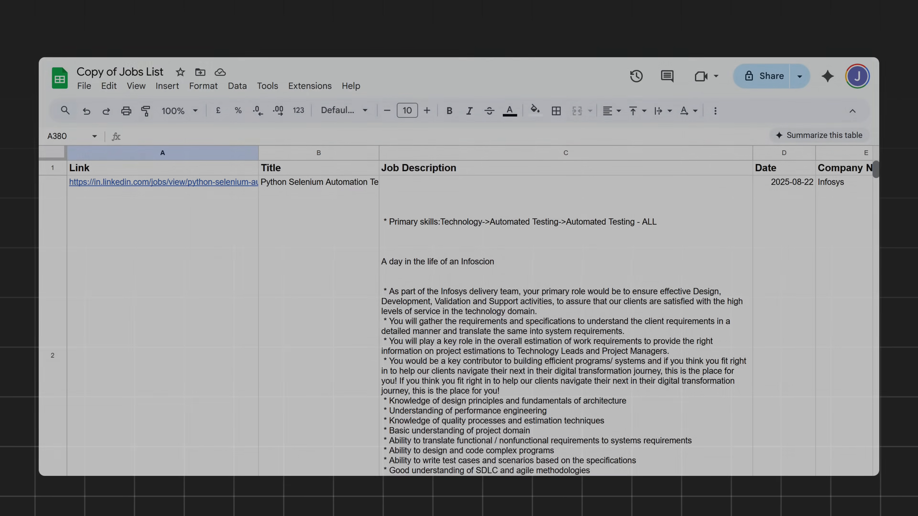
scroll("down", 3)
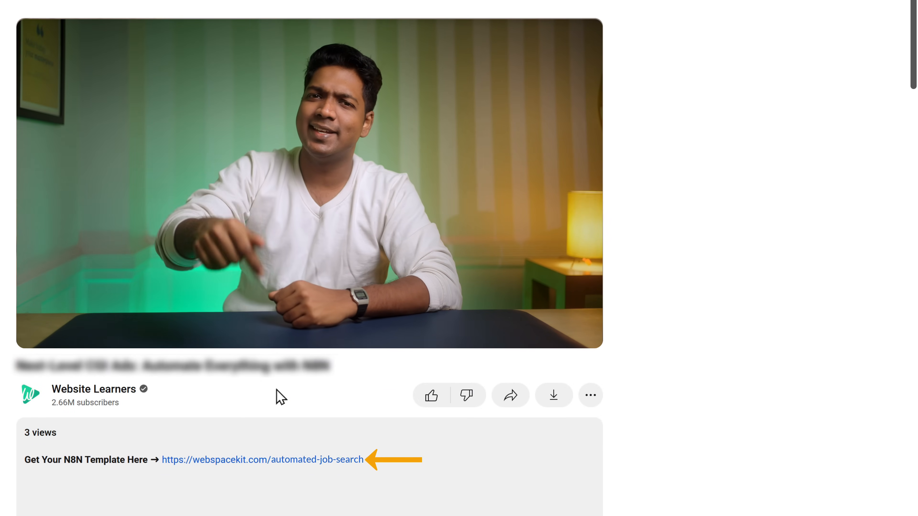
From the template page, order the 12-month n8n lite hosting plan by card, accepting the terms
left_click(263, 459)
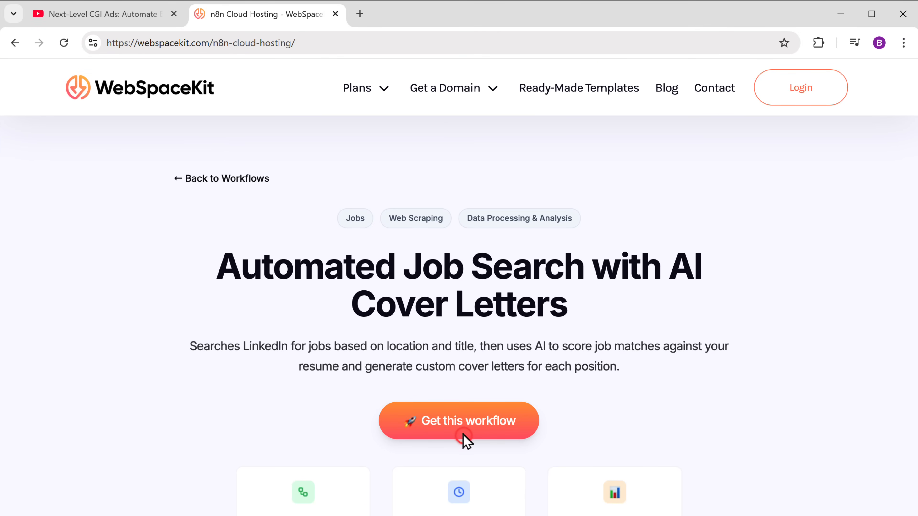
left_click(458, 420)
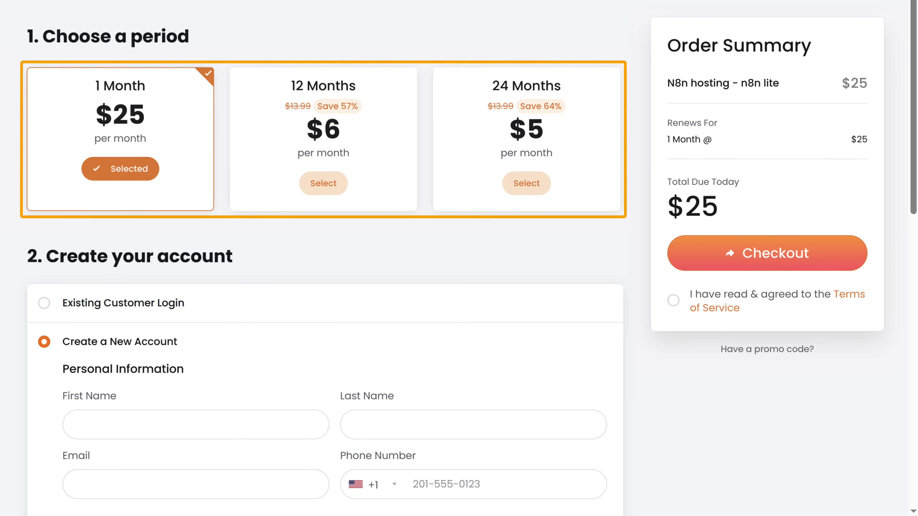
left_click(322, 183)
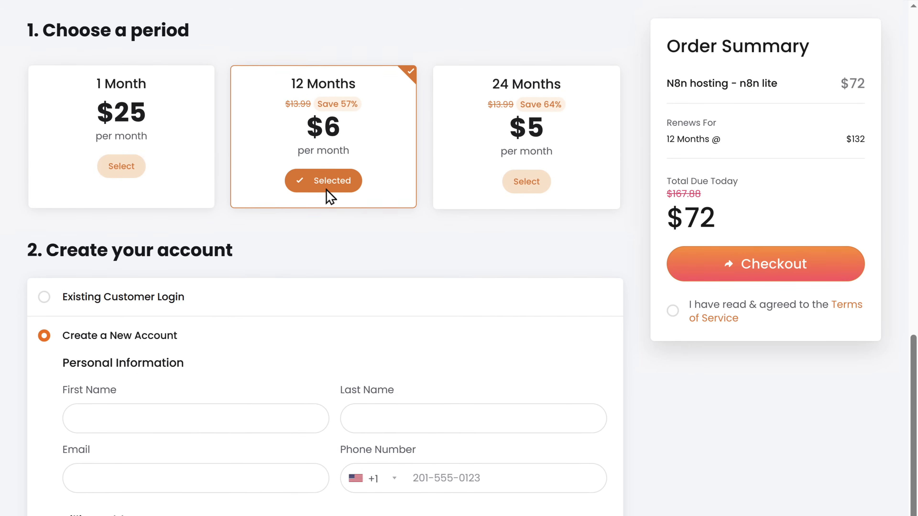
scroll("down", 3)
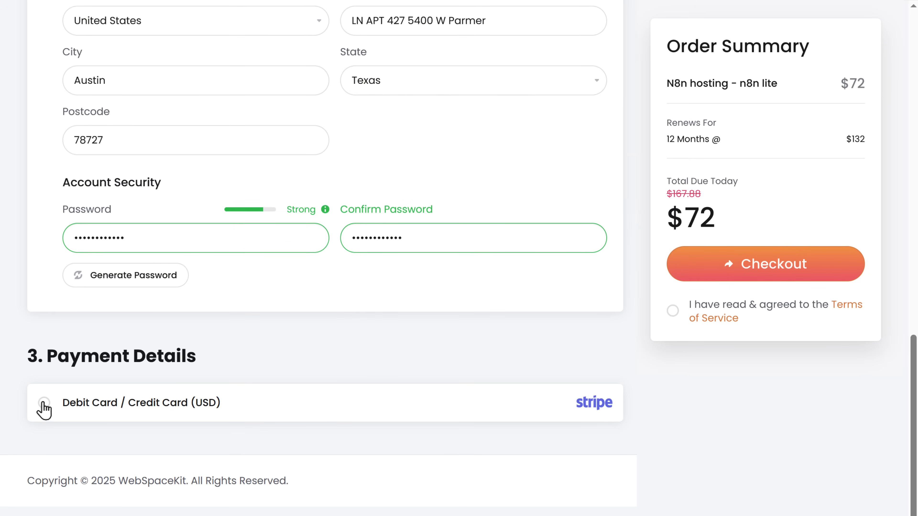
left_click(44, 402)
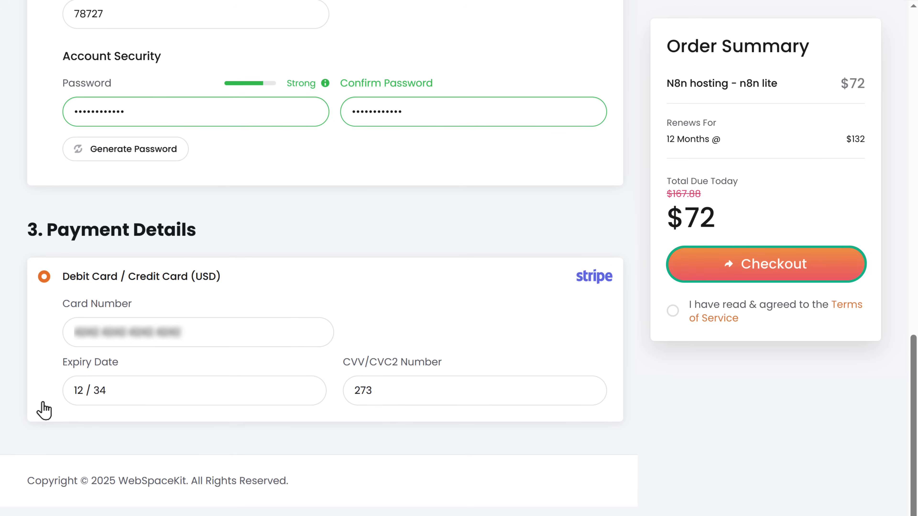
left_click(671, 311)
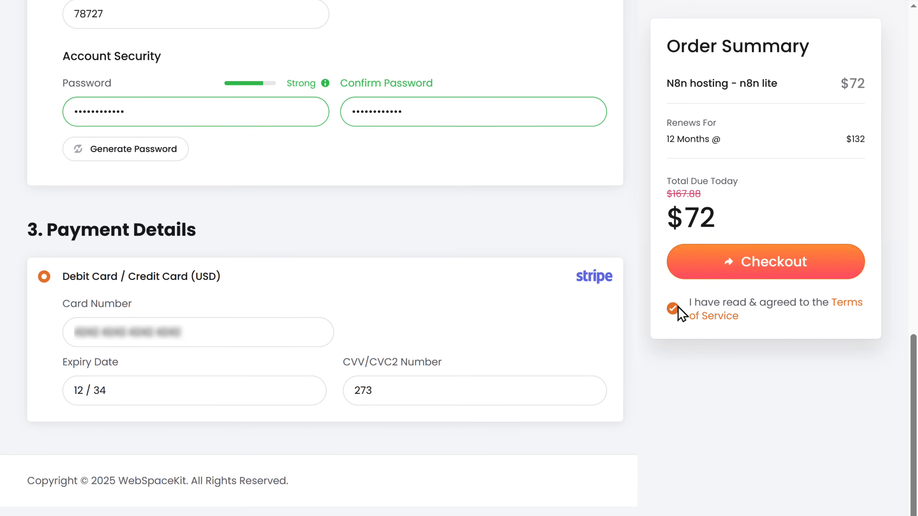
left_click(765, 261)
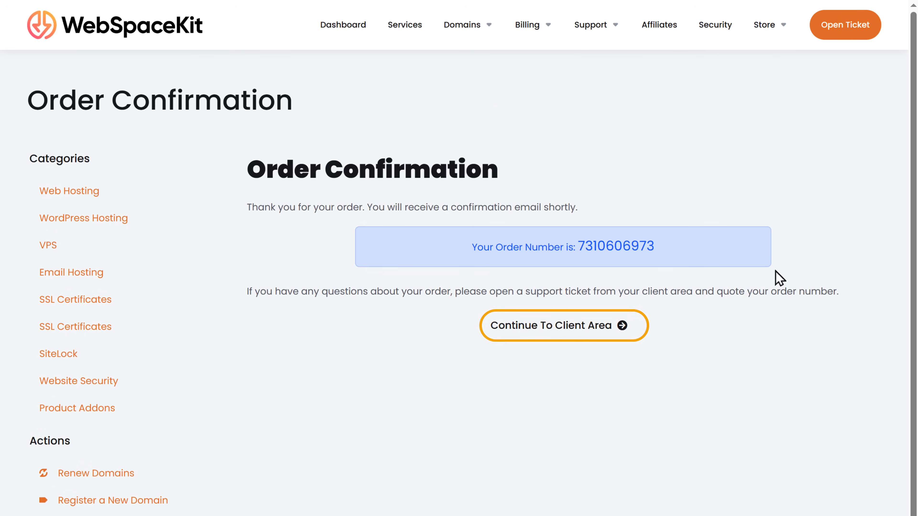
Go to the WebSpaceKit client area and launch the new n8n instance setup
left_click(564, 326)
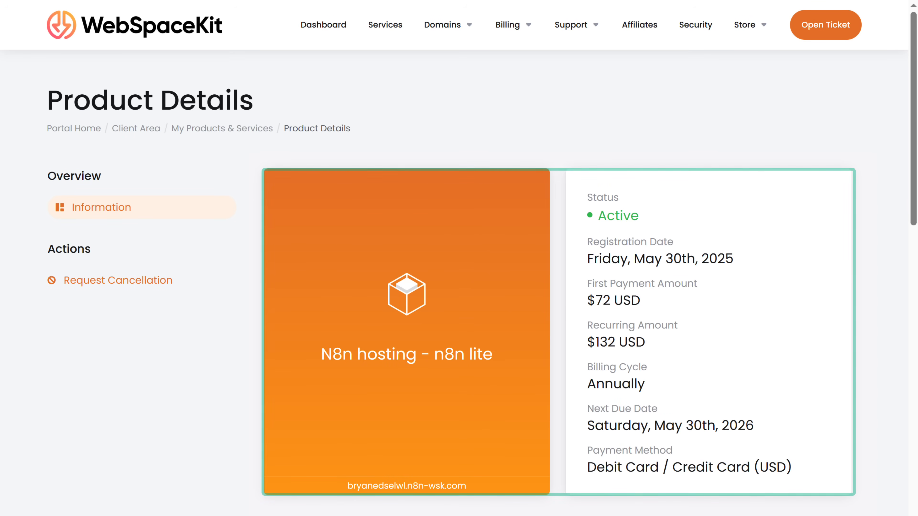
scroll("down", 3)
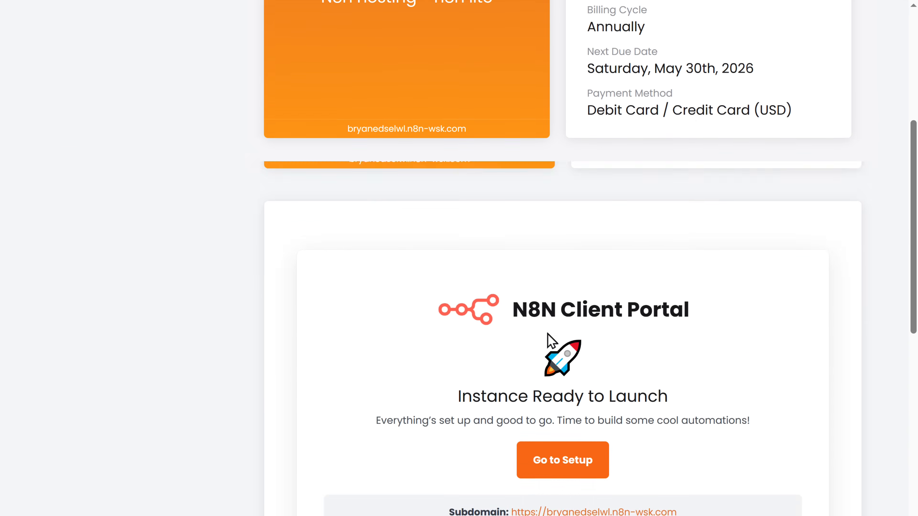
scroll("down", 3)
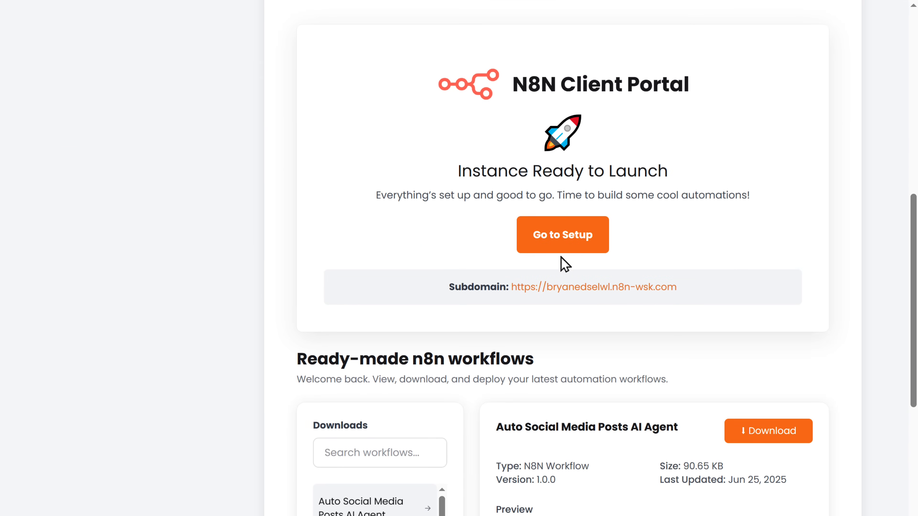
left_click(561, 234)
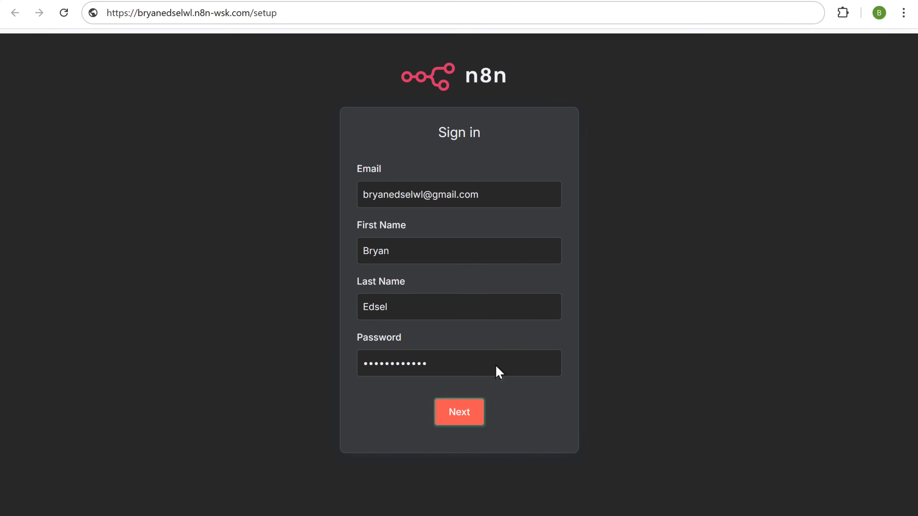
Submit the n8n account details and start a blank workflow from scratch
left_click(459, 412)
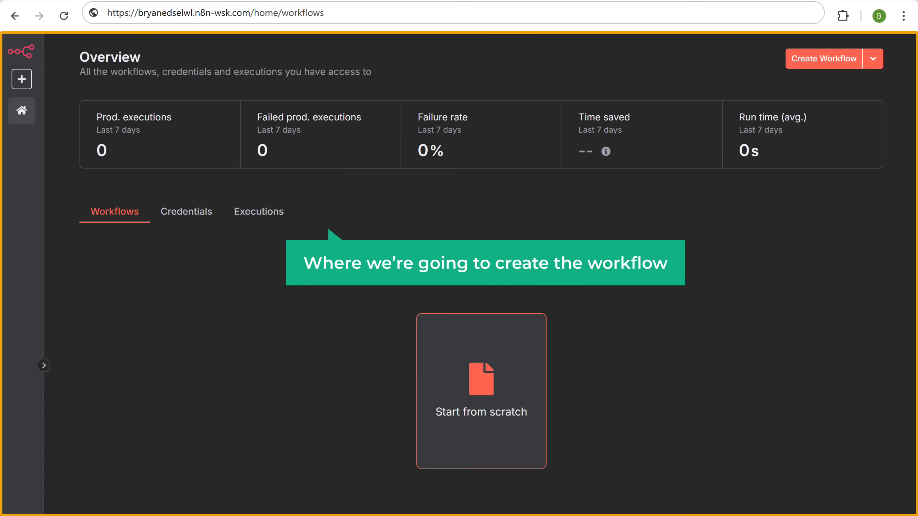
left_click(481, 391)
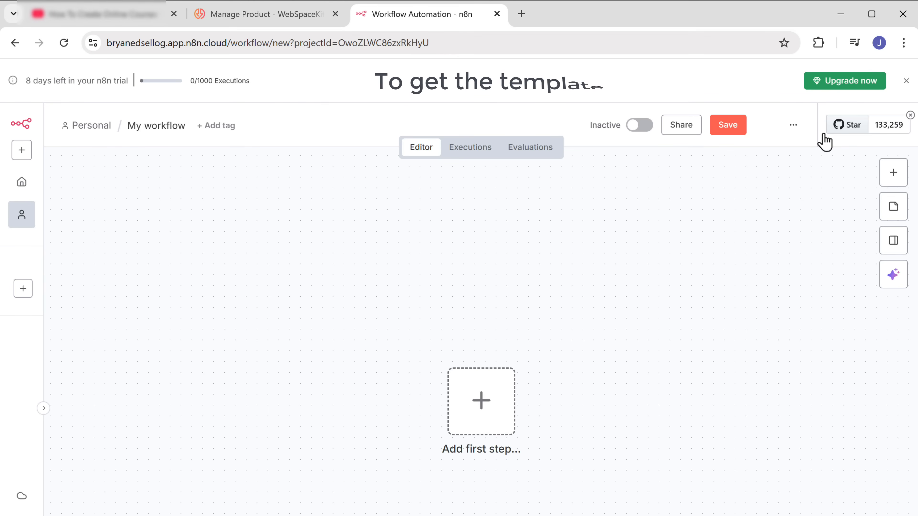
left_click(264, 13)
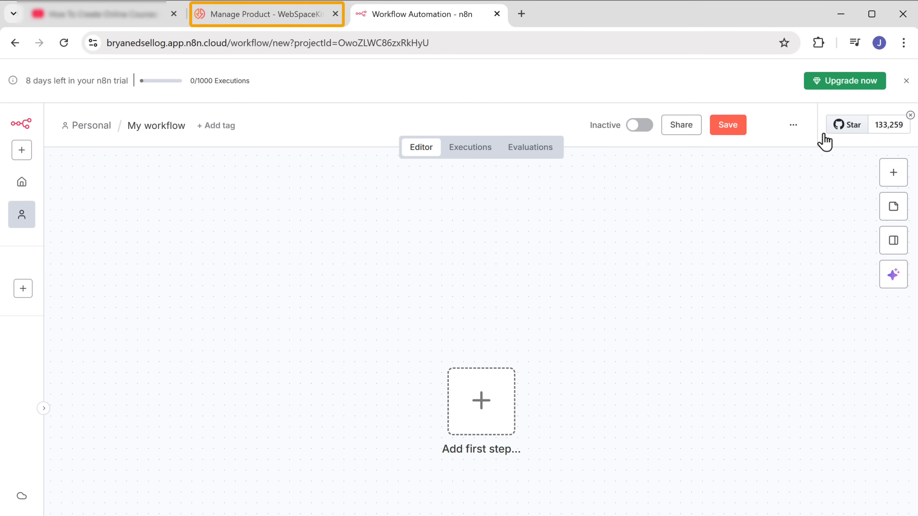
Download the Job Finder AI Agent file from WebSpaceKit's ready-made n8n workflows
left_click(263, 14)
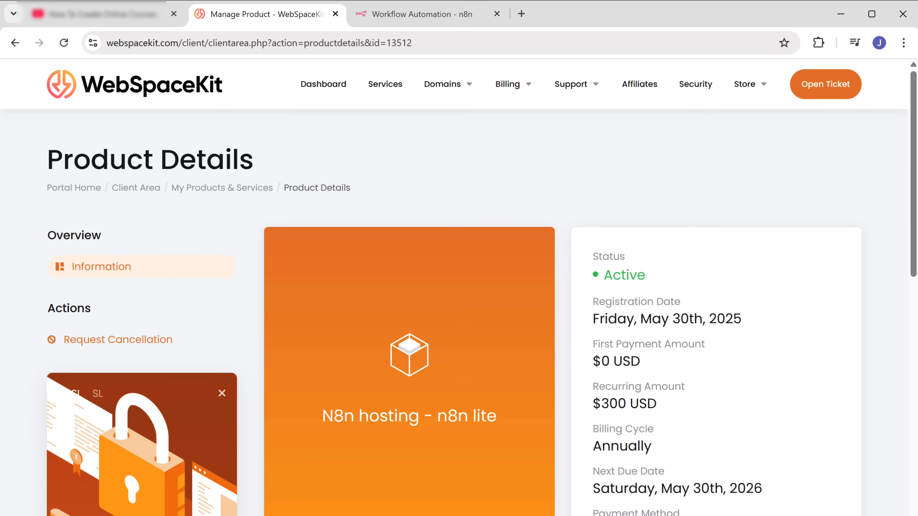
scroll("down", 3)
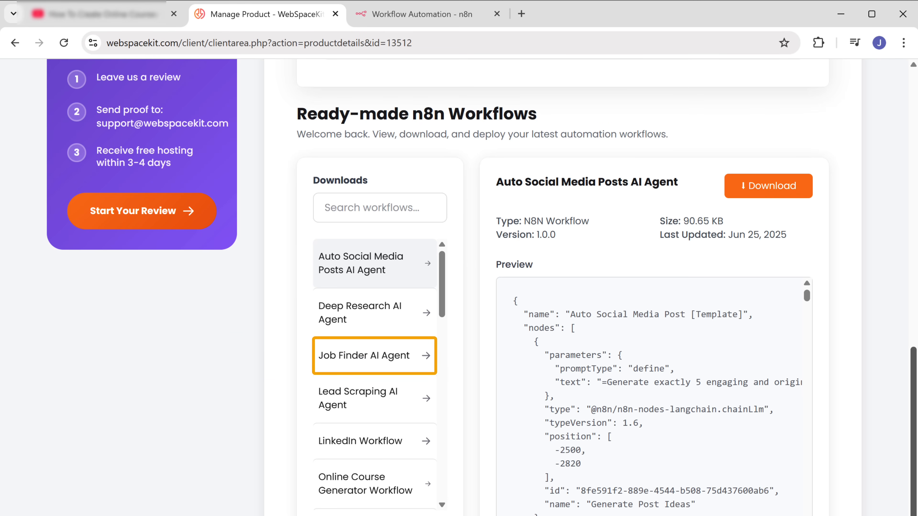
left_click(364, 355)
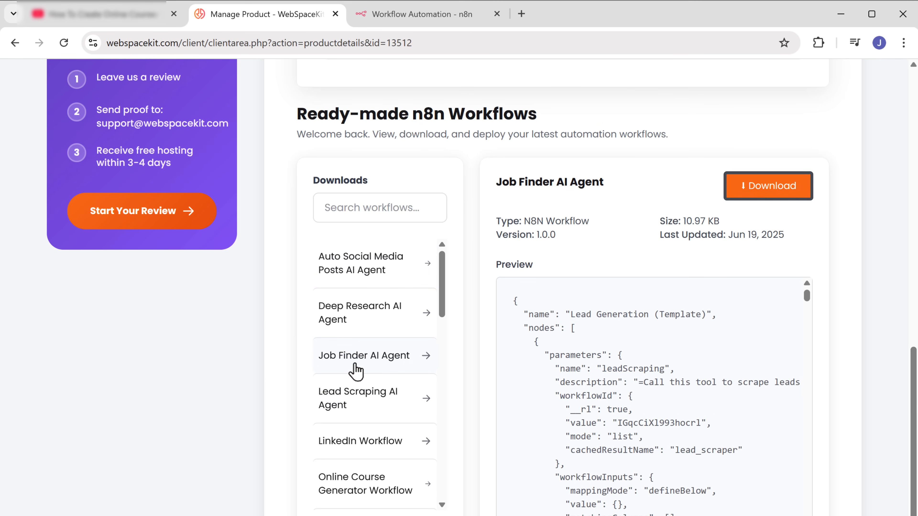
left_click(768, 186)
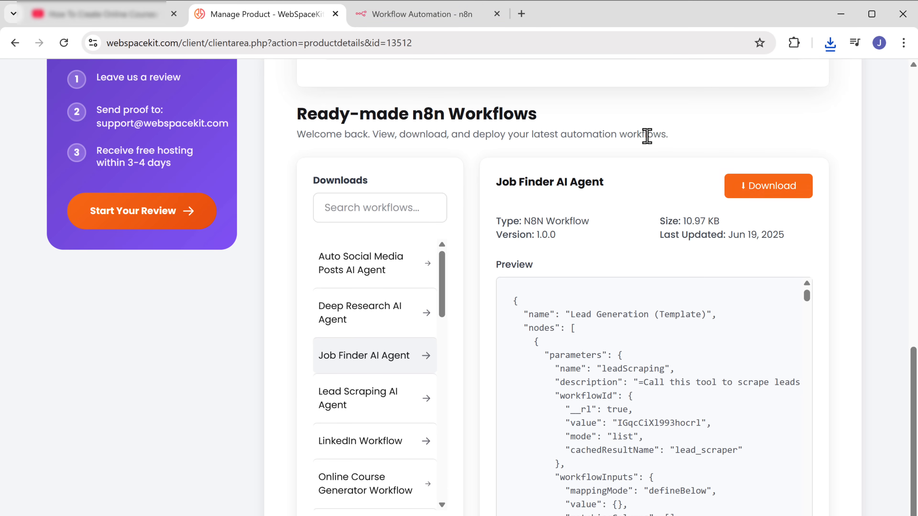
left_click(426, 13)
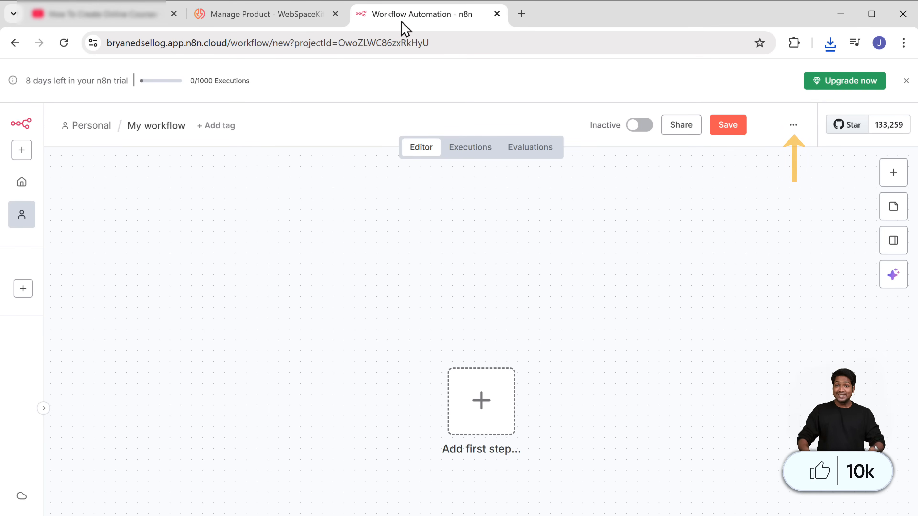
Import the downloaded Job Finder AI Agent JSON into the n8n editor via Import from File
left_click(793, 124)
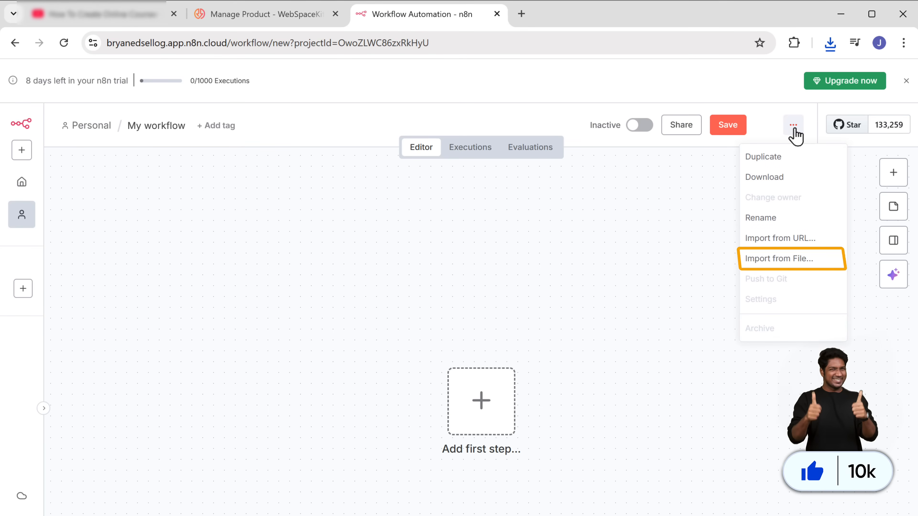
left_click(779, 259)
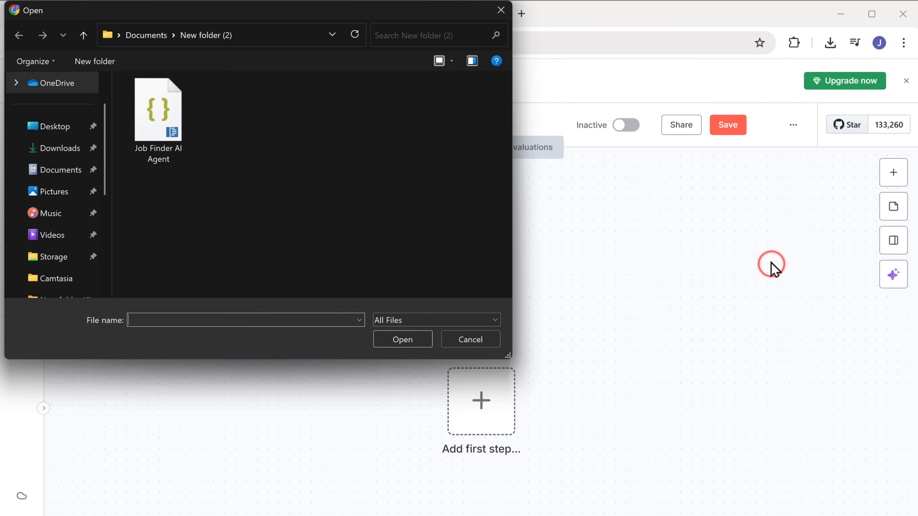
left_click(157, 109)
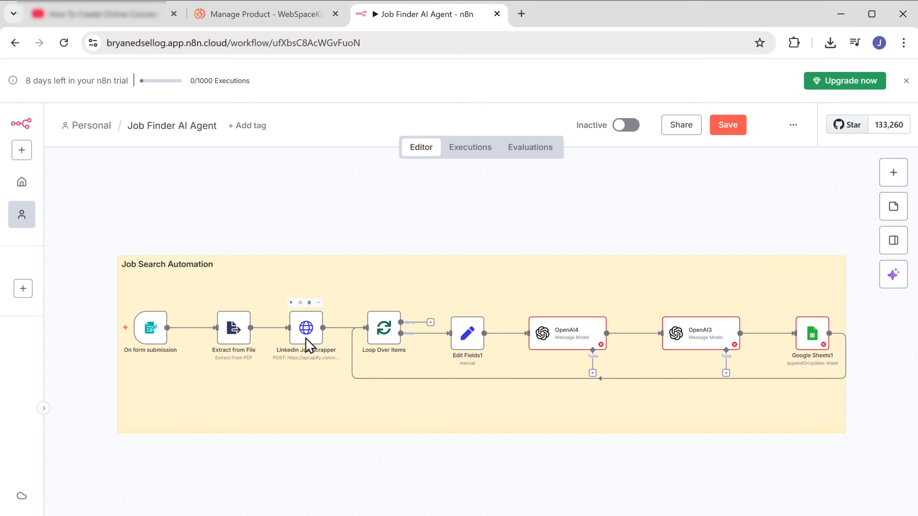
double_click(305, 328)
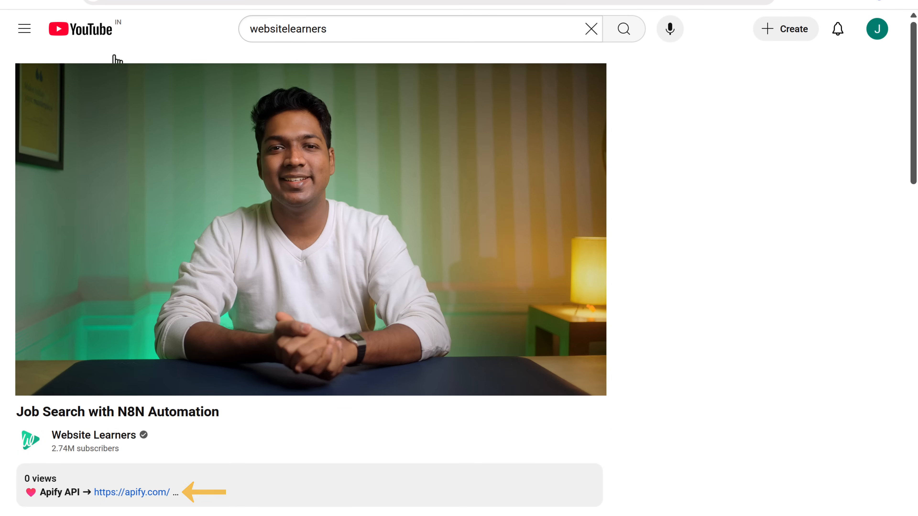
Create an Apify account via Google on the Starter plan and copy its default personal API token
left_click(131, 492)
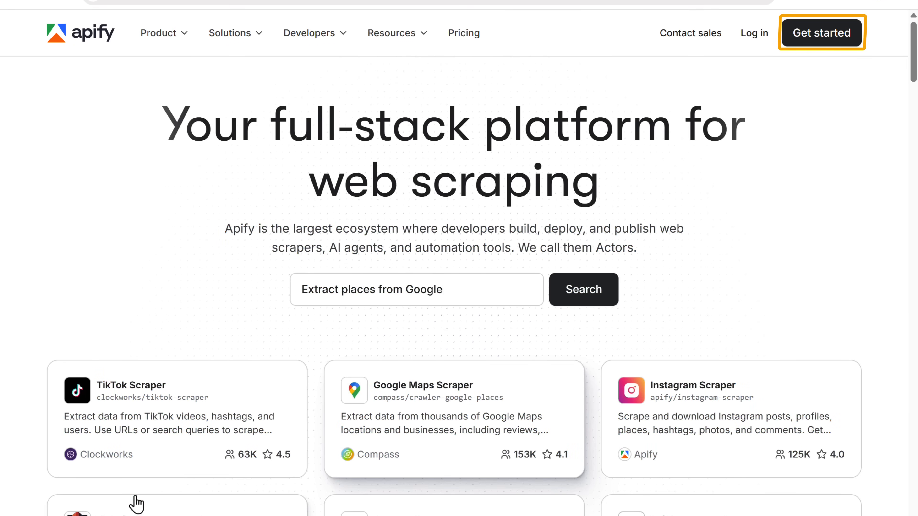
left_click(821, 33)
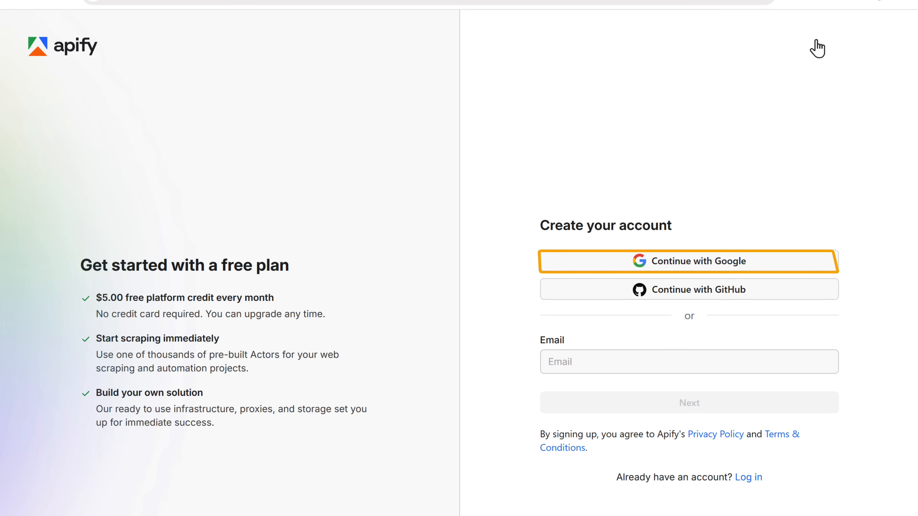
left_click(689, 261)
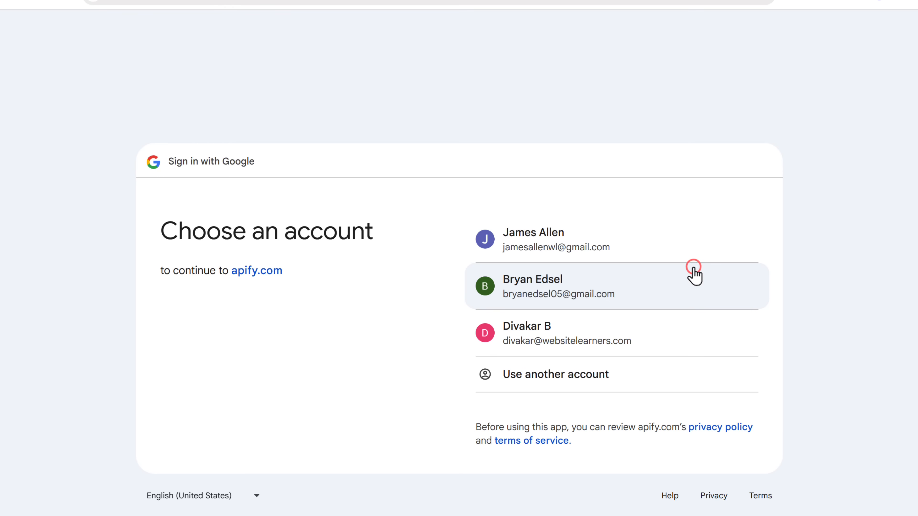
left_click(558, 286)
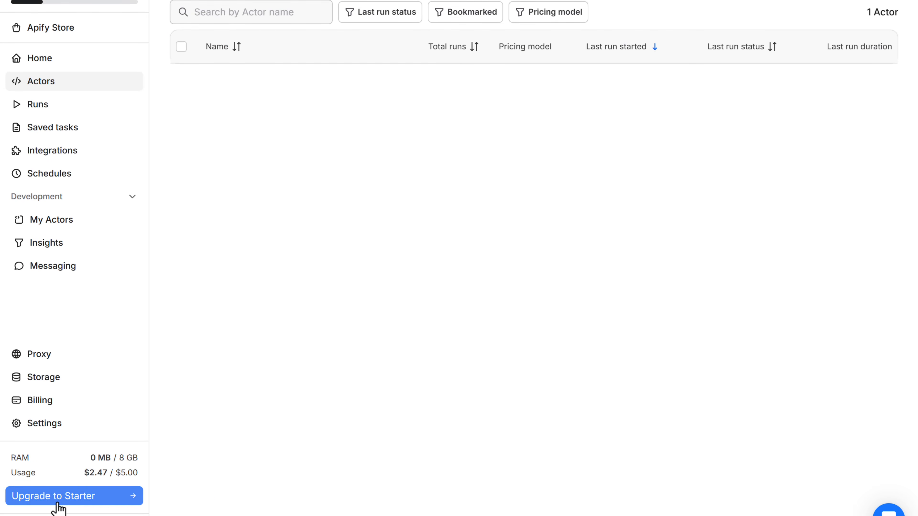
left_click(74, 496)
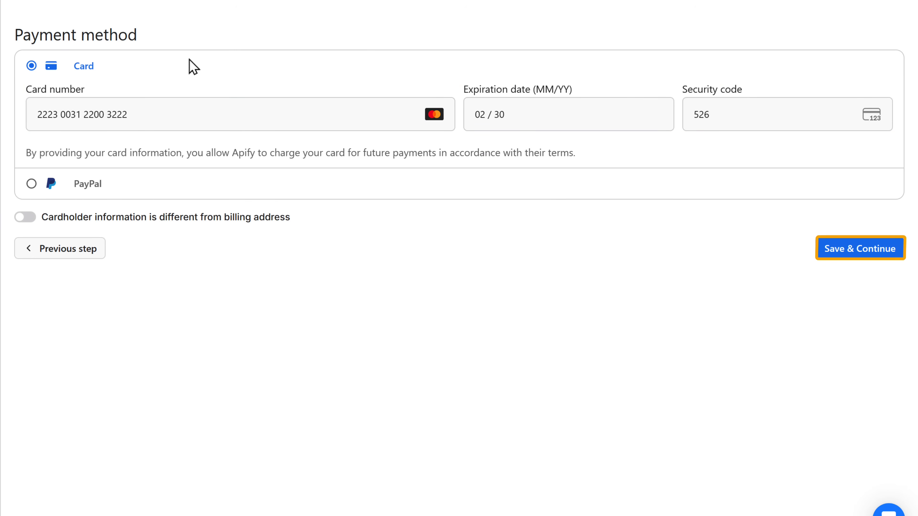
left_click(860, 248)
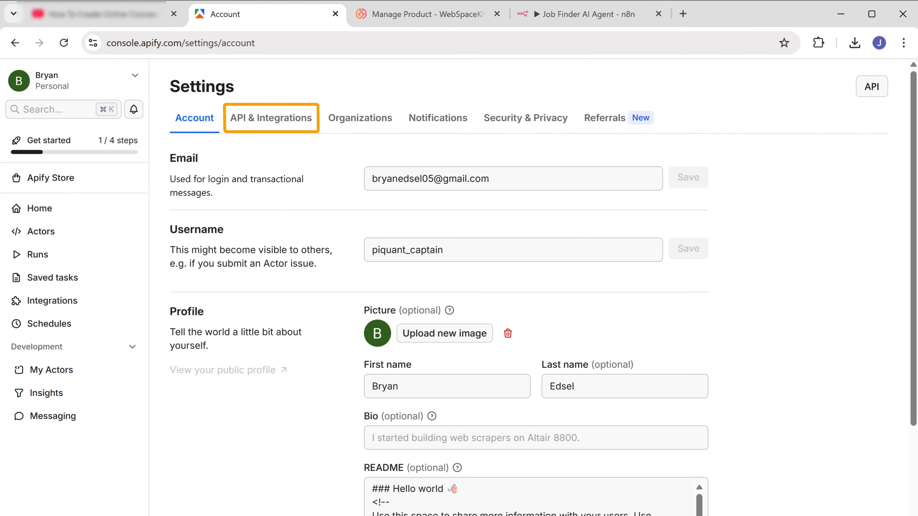
left_click(271, 117)
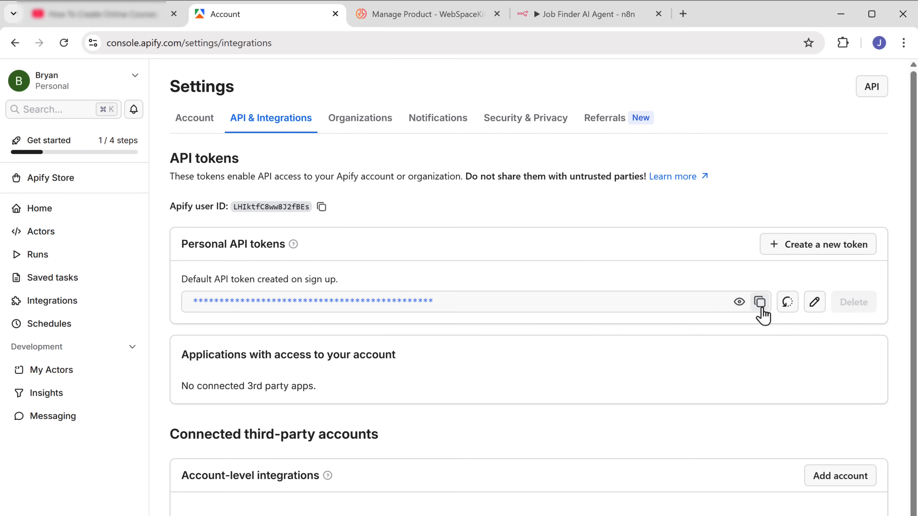
left_click(586, 14)
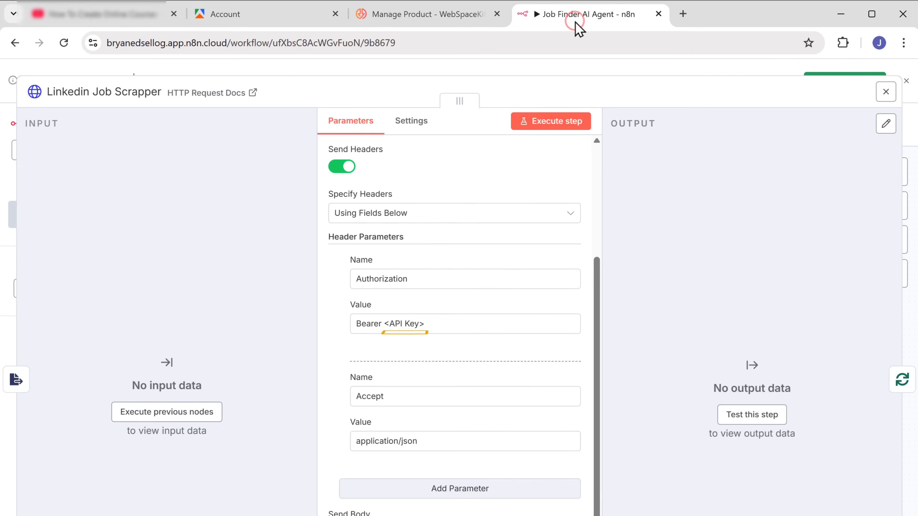
Paste the Apify token over <API Key> in the Linkedin Job Scrapper Authorization header and close the node
double_click(403, 323)
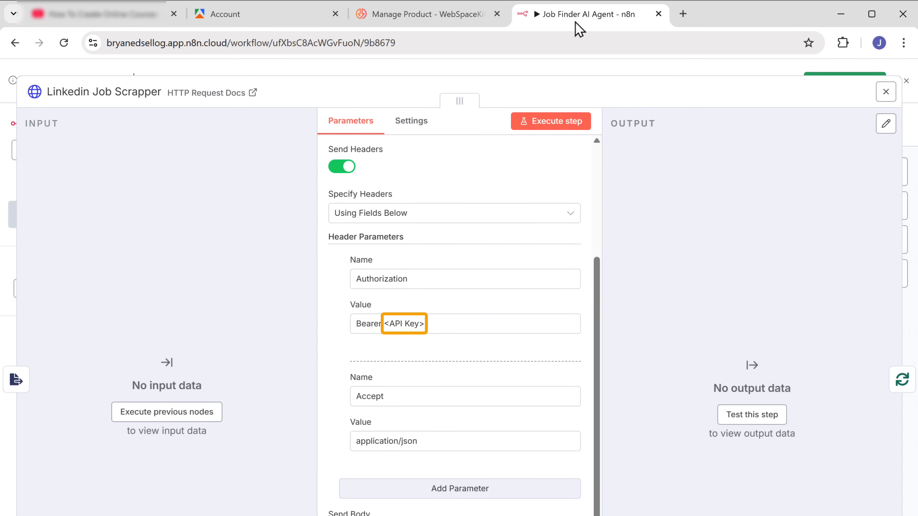
right_click(402, 323)
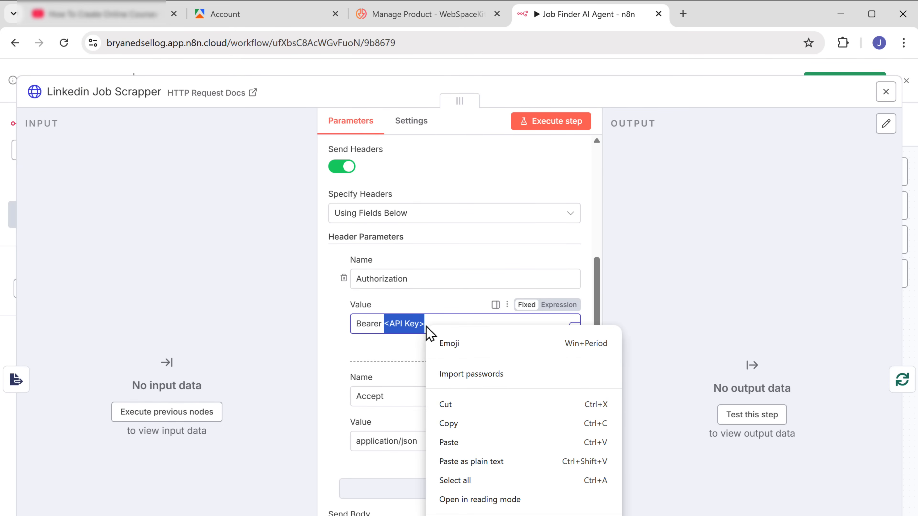
left_click(886, 91)
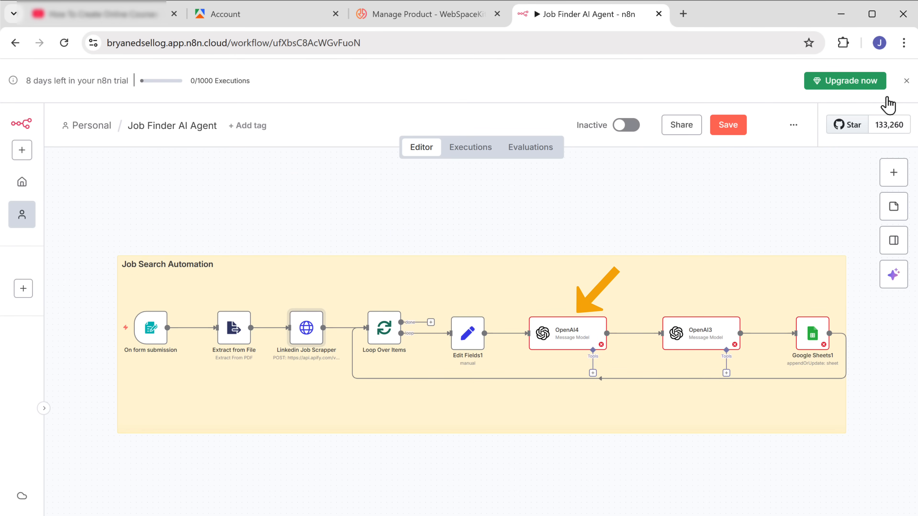
Start a new OpenAi account credential for the OpenAI4 node
double_click(566, 333)
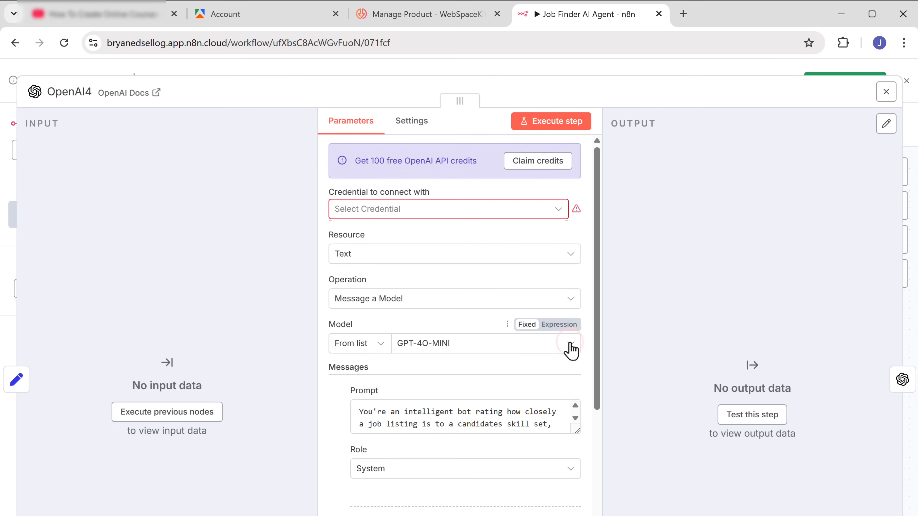
left_click(448, 209)
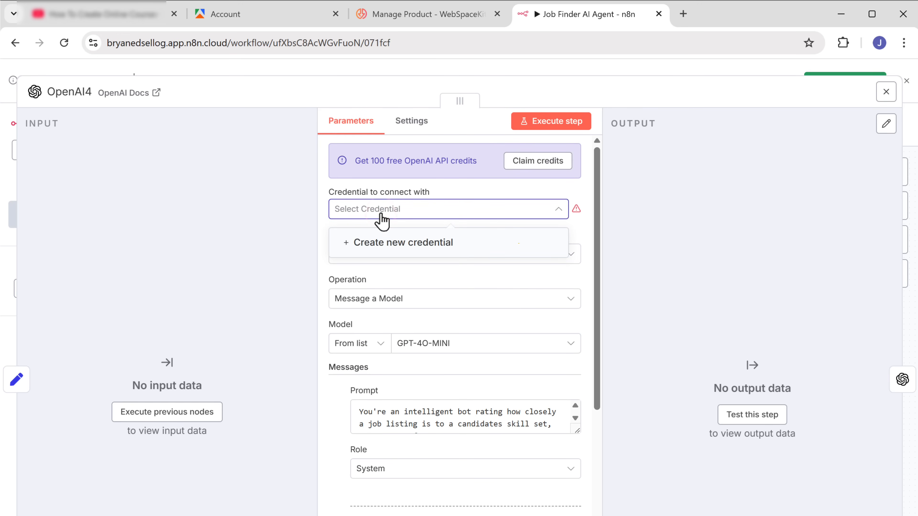
left_click(404, 243)
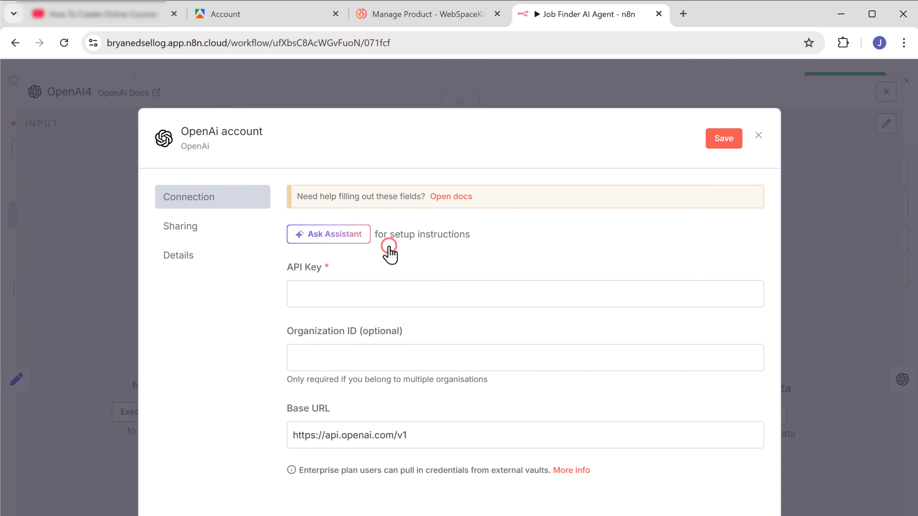
left_click(524, 294)
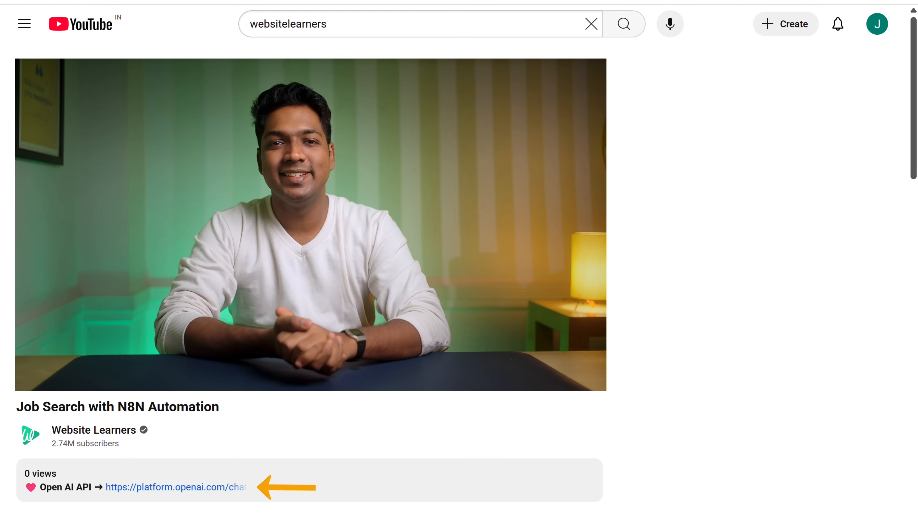
Create a new OpenAI secret key named job find and copy it
left_click(176, 488)
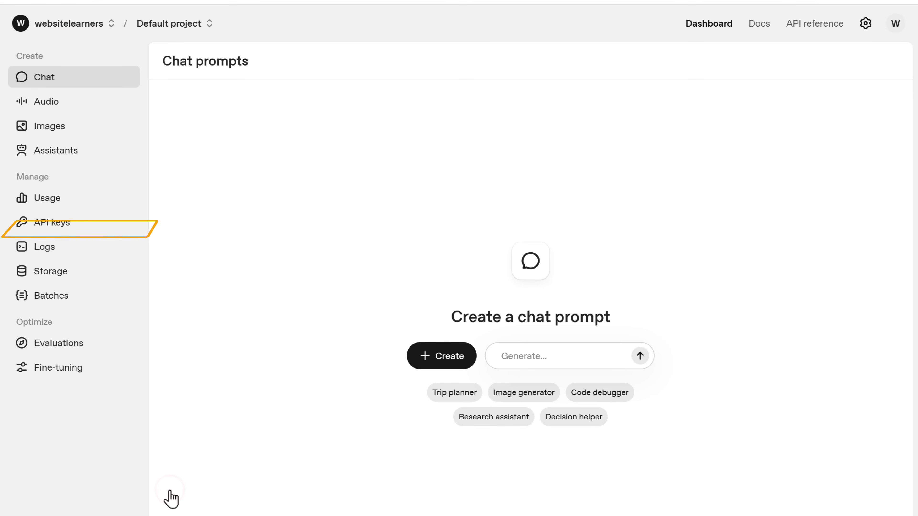
left_click(53, 222)
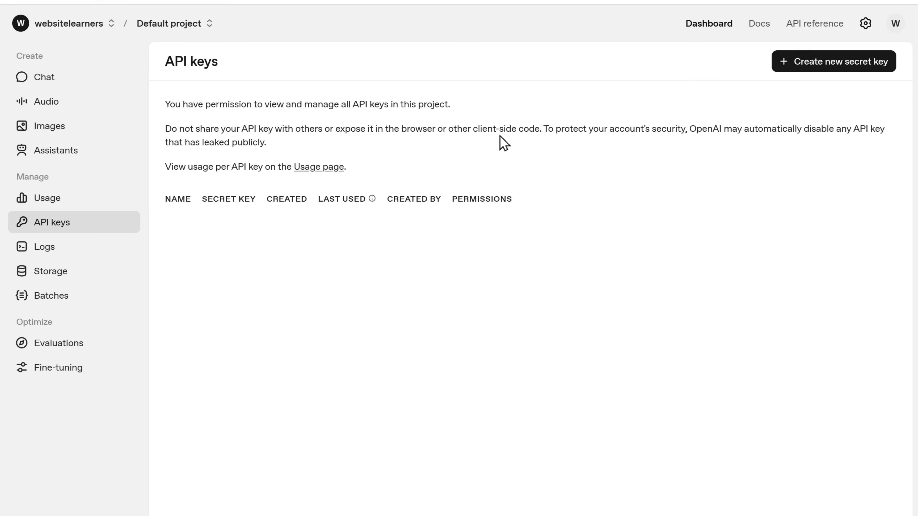
left_click(833, 61)
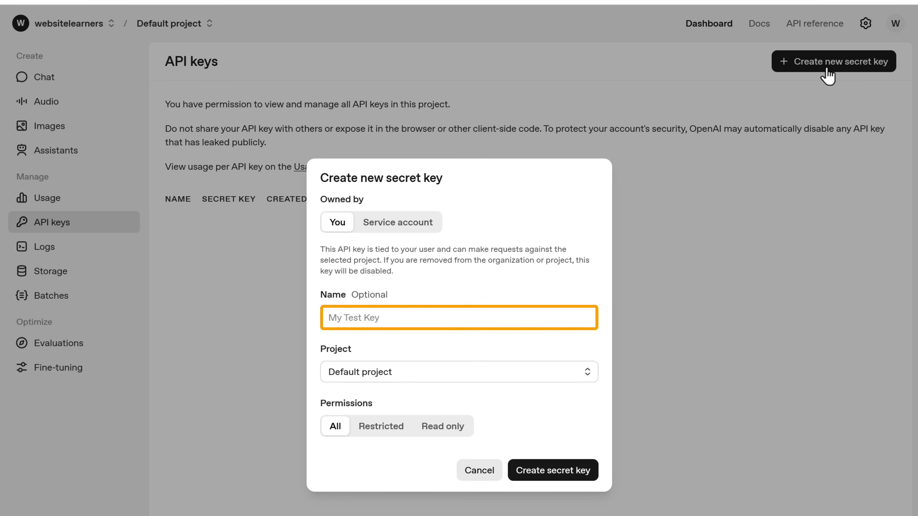
type("job find")
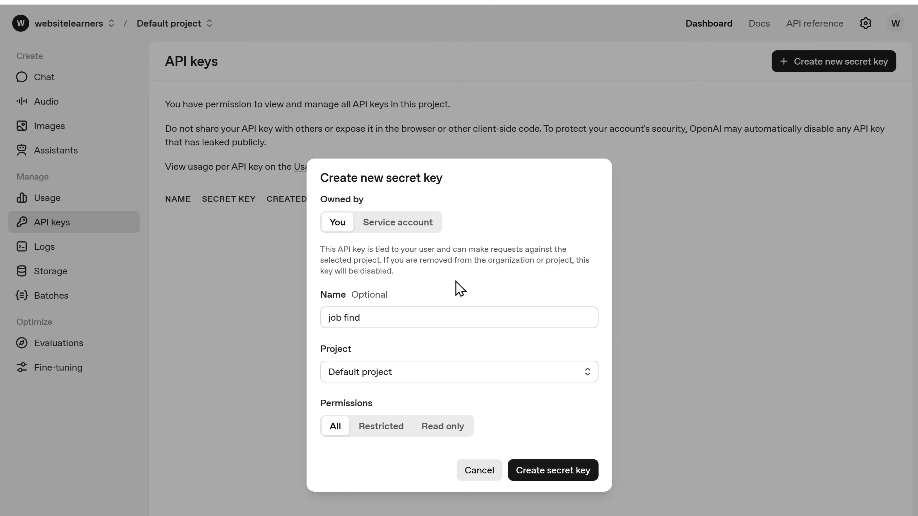
left_click(551, 470)
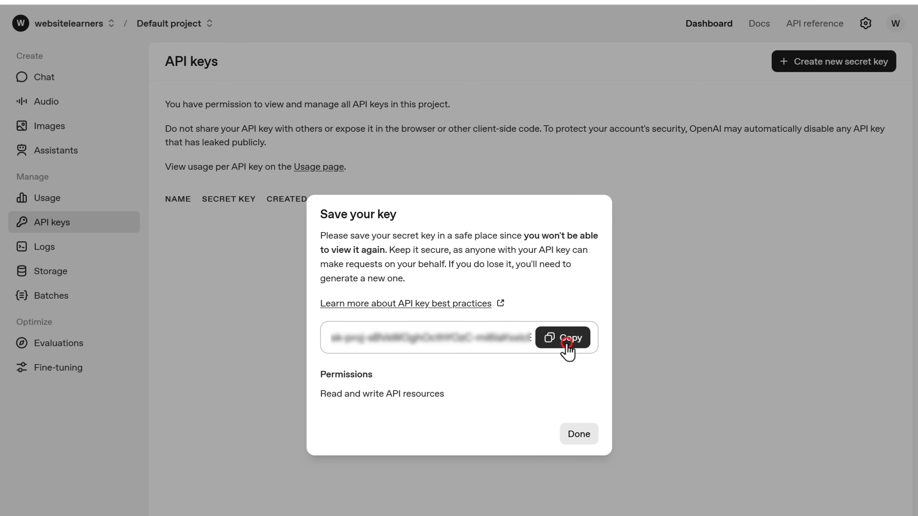
left_click(691, 14)
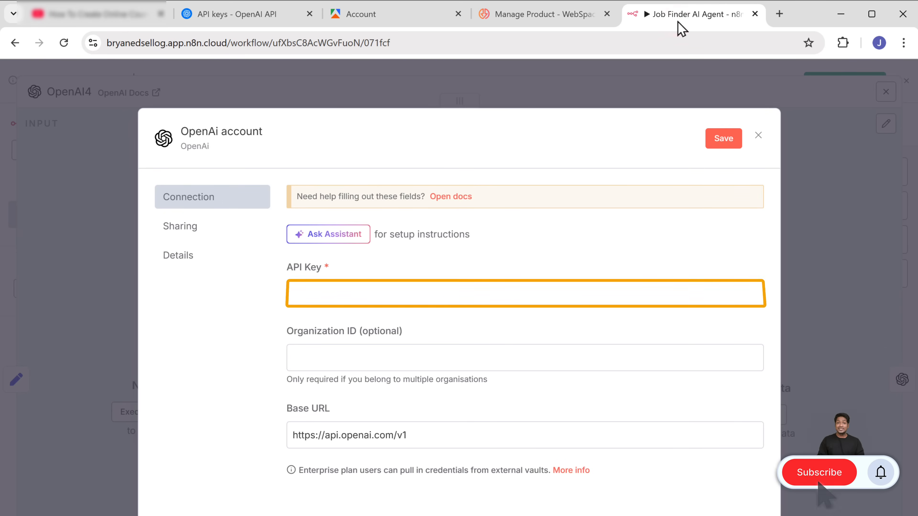
Paste the secret key into API Key, save the OpenAi credential and close OpenAI4
right_click(525, 293)
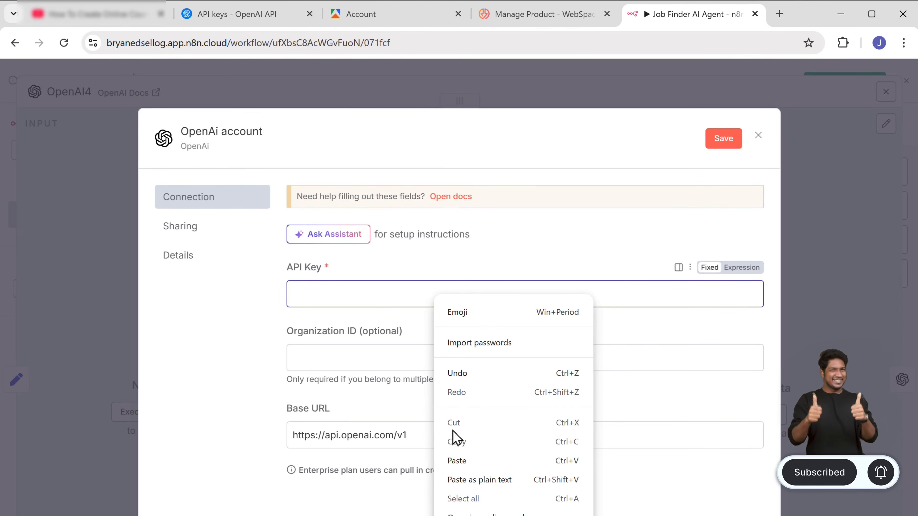
left_click(723, 138)
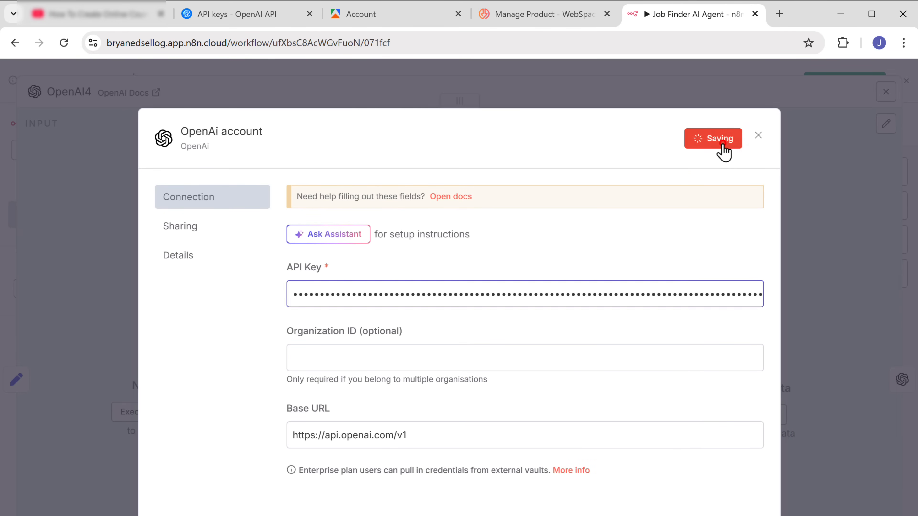
left_click(713, 138)
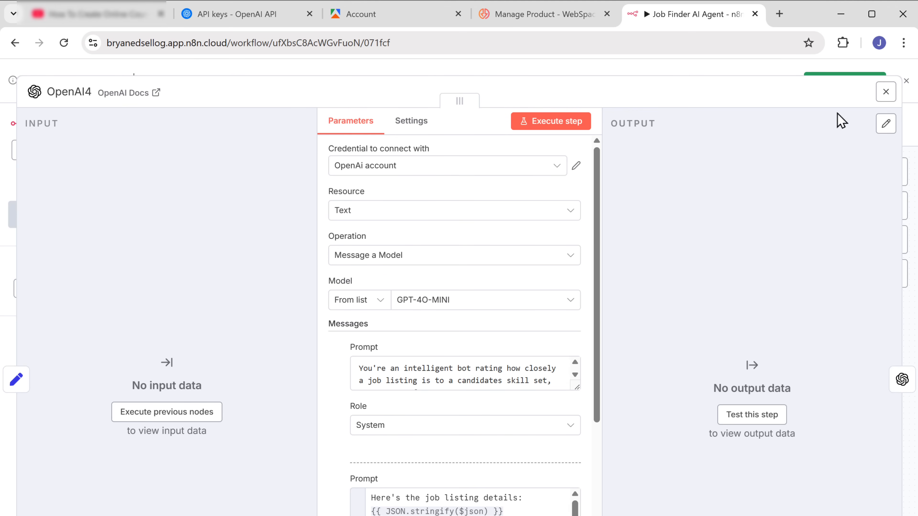
left_click(885, 91)
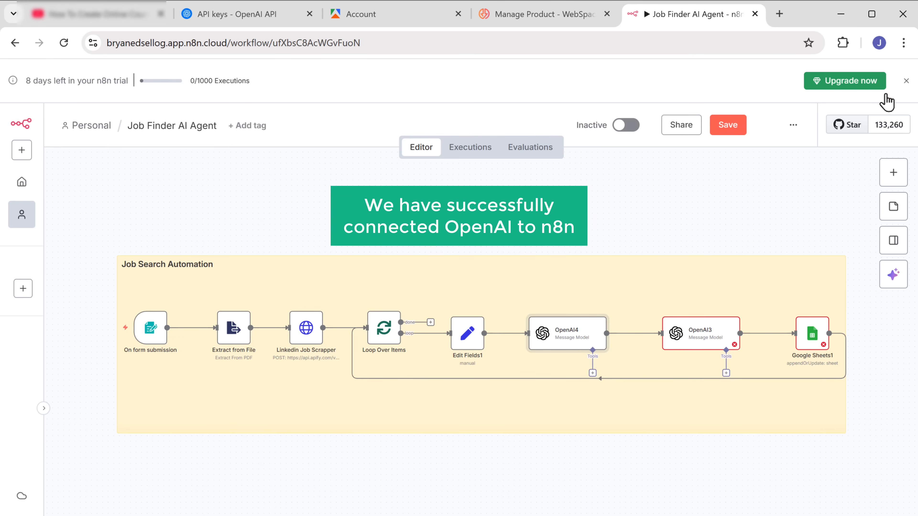
Confirm the OpenAI3 cover letter node now uses the saved credential
left_click(699, 334)
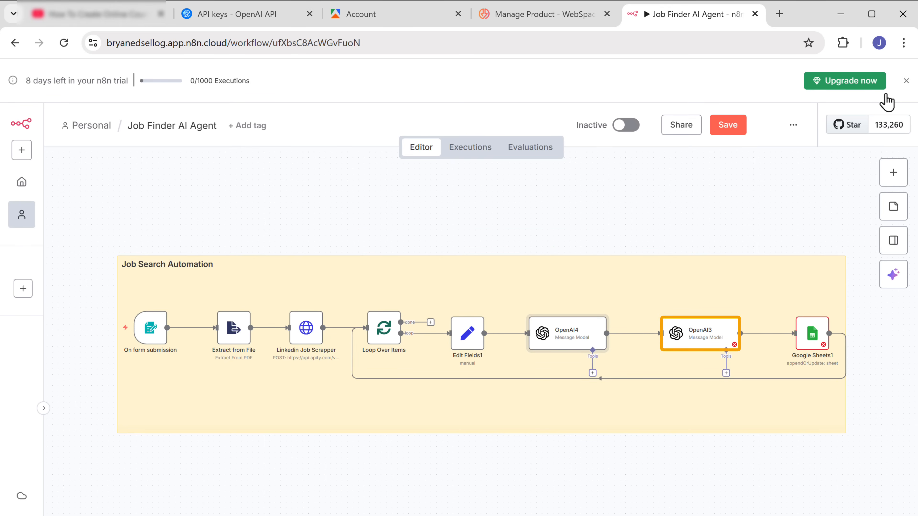
left_click(700, 334)
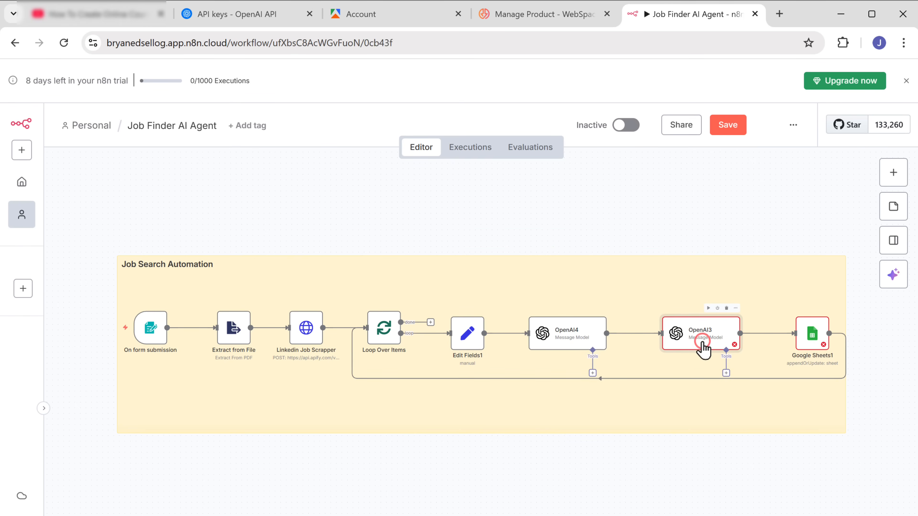
double_click(699, 334)
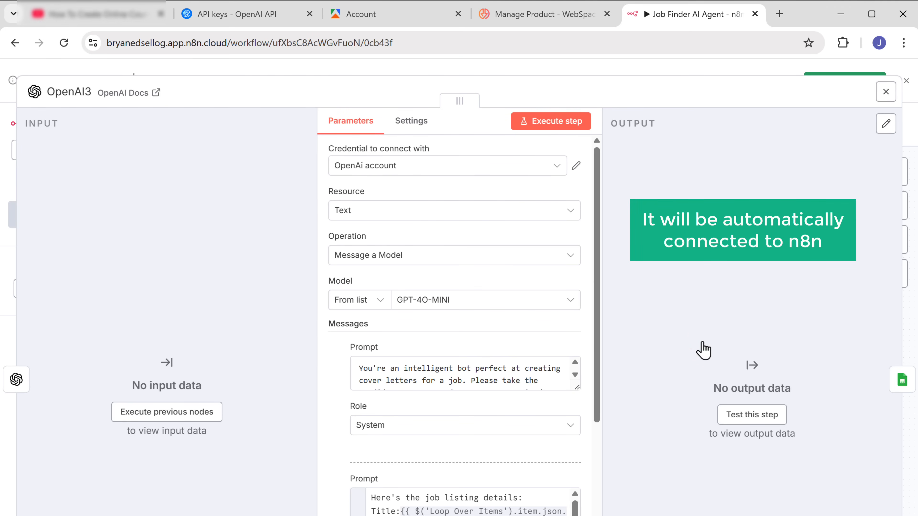
left_click(886, 92)
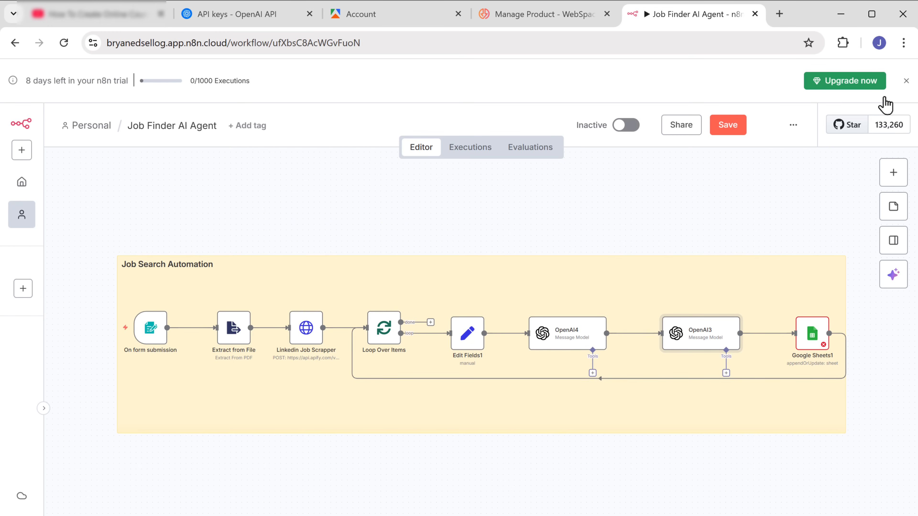
Start a new Google Sheets credential for the Google Sheets1 node and open a blank browser tab
double_click(813, 334)
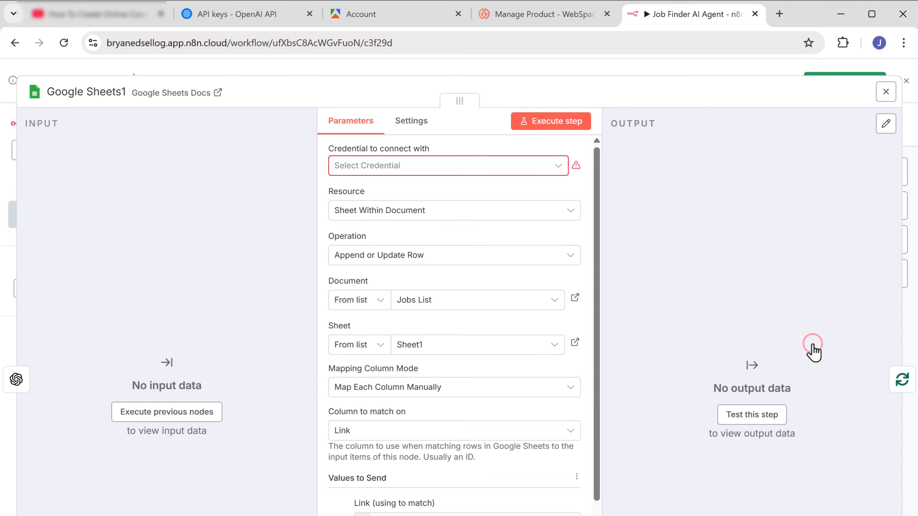
left_click(447, 166)
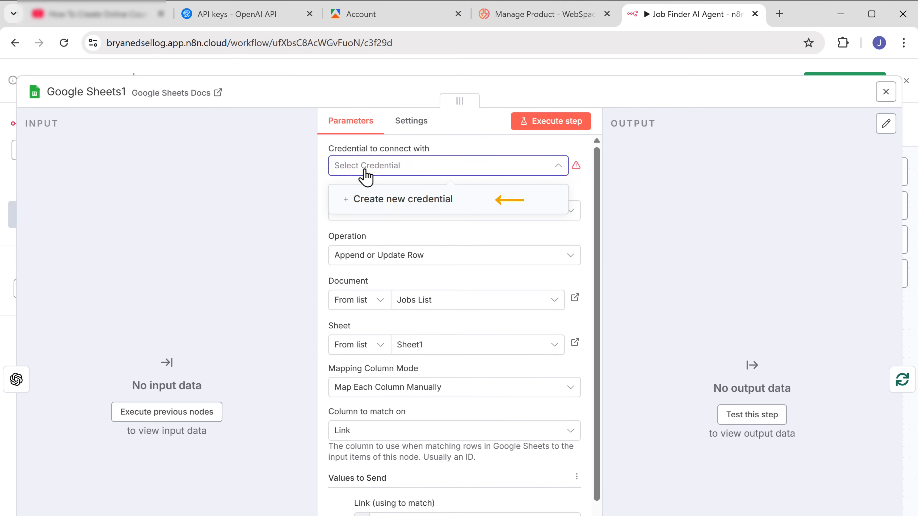
left_click(403, 199)
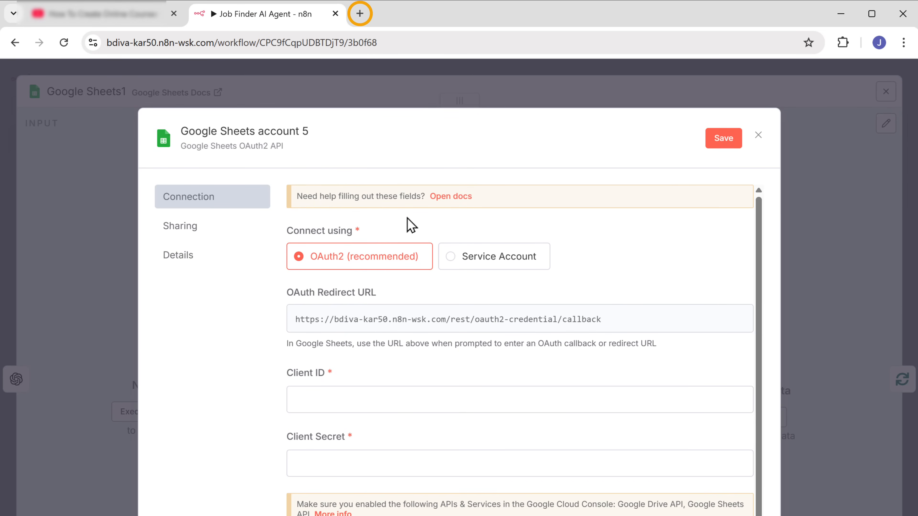
left_click(360, 14)
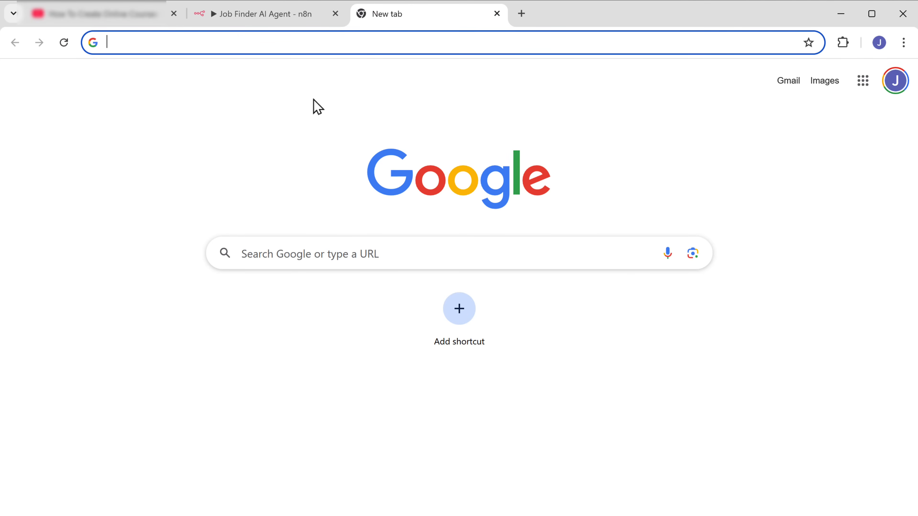
In Google Cloud Console, create a new project named Job finder and switch to it
type("Google developer console")
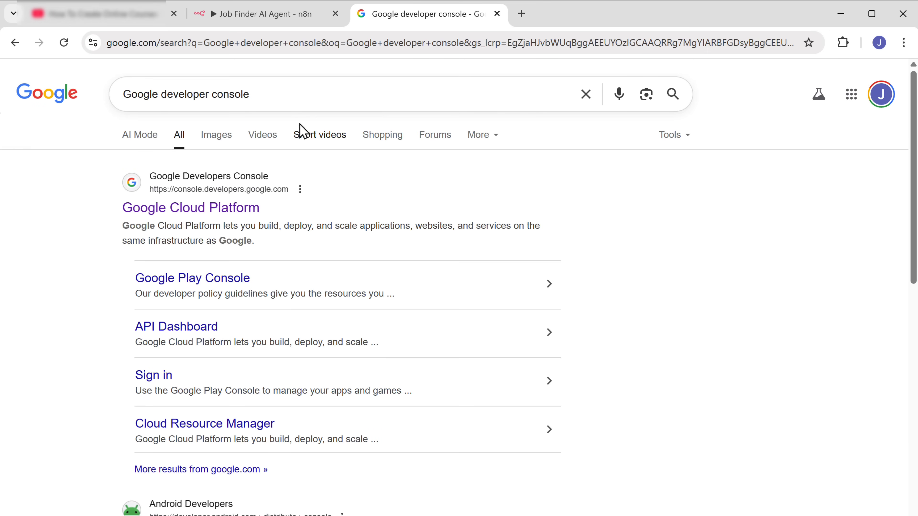
left_click(190, 207)
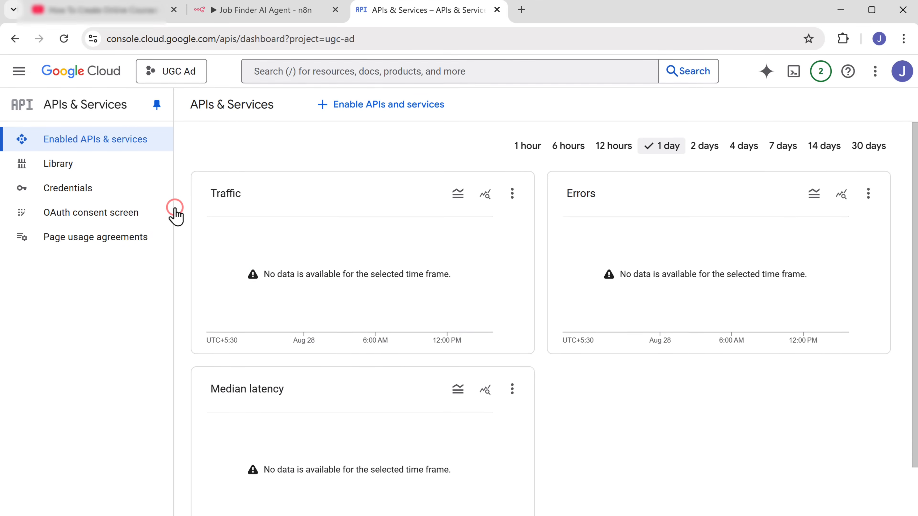
left_click(170, 71)
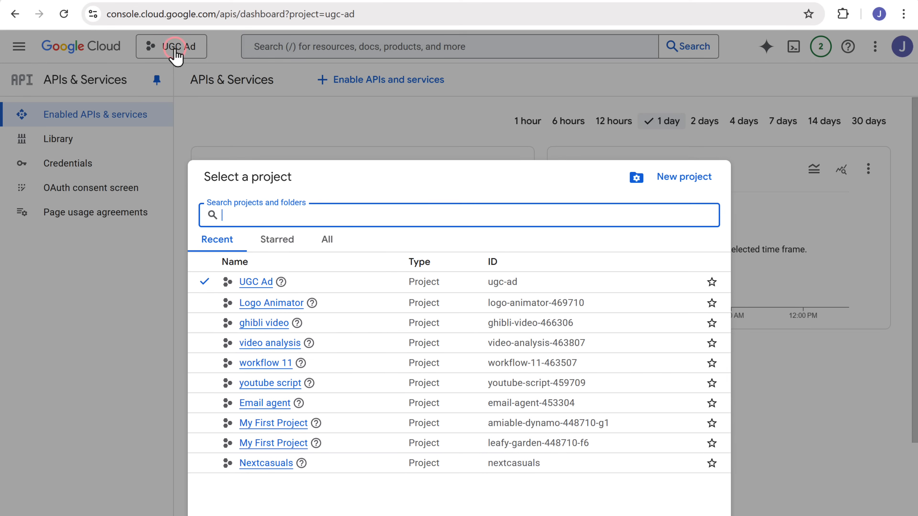
mouse_move(683, 177)
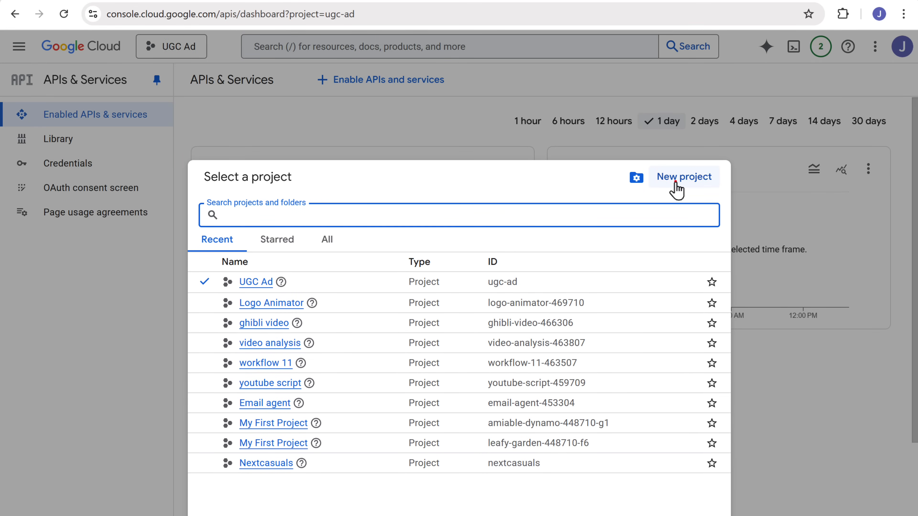
left_click(683, 177)
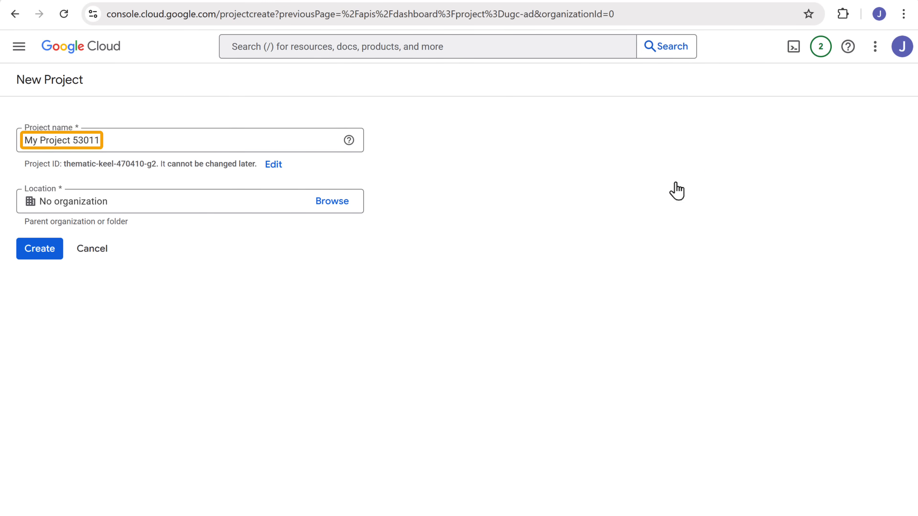
triple_click(62, 140)
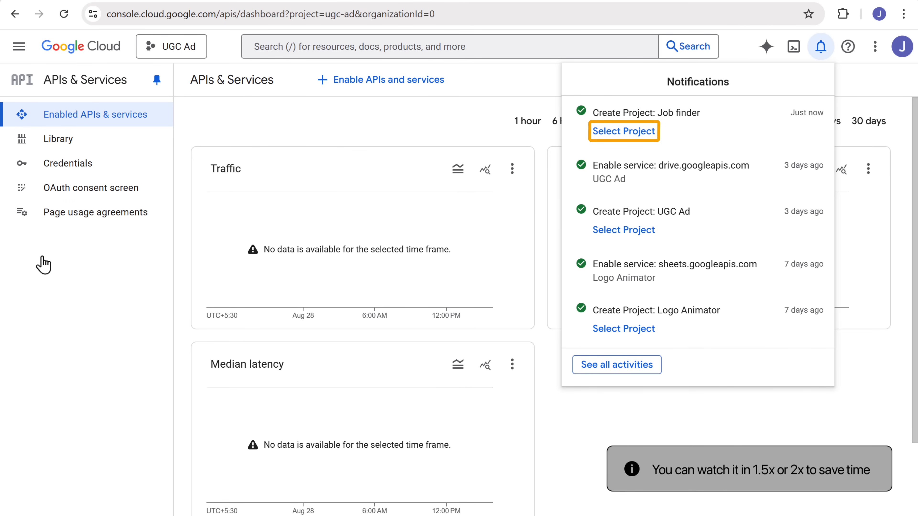
left_click(623, 131)
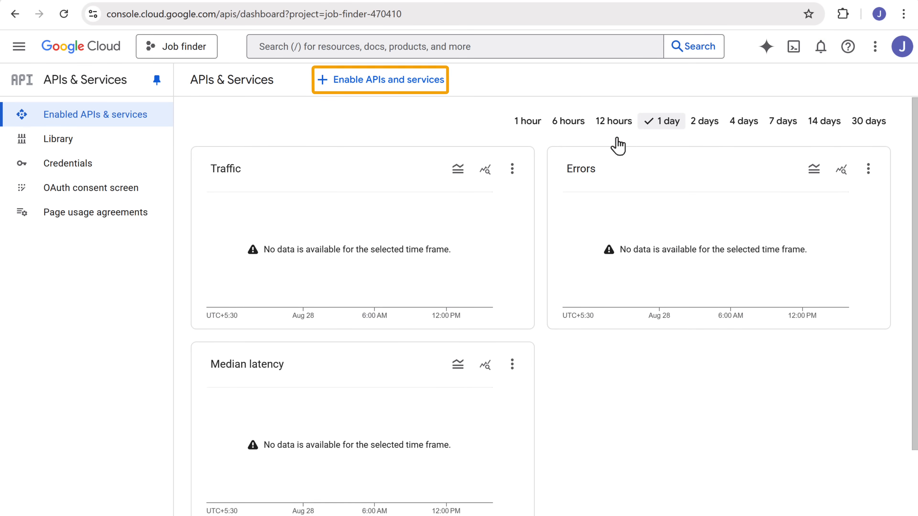
Find the Google Sheets API in the library and enable it for the project
left_click(381, 80)
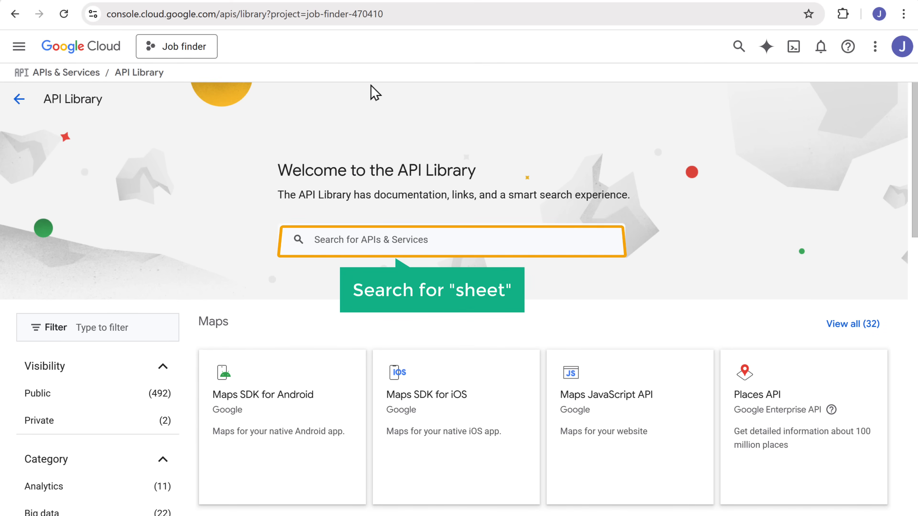
type("Sheet")
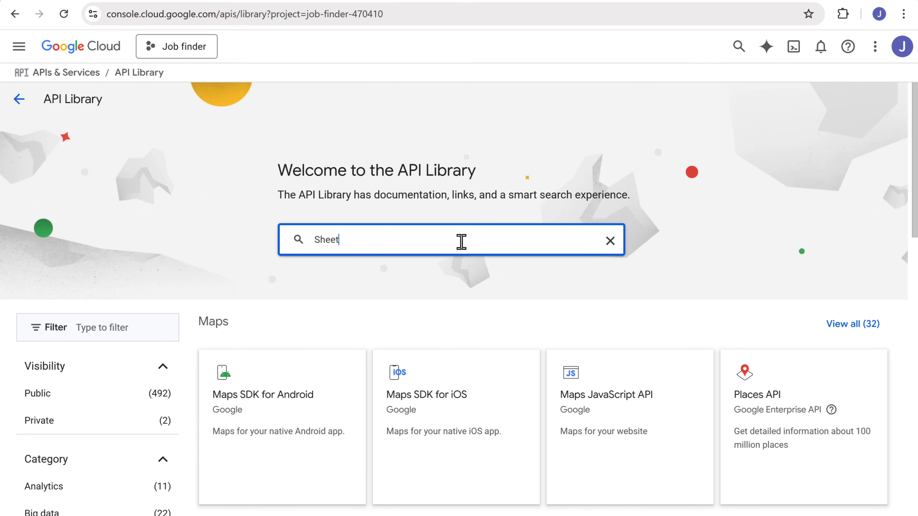
key("Enter")
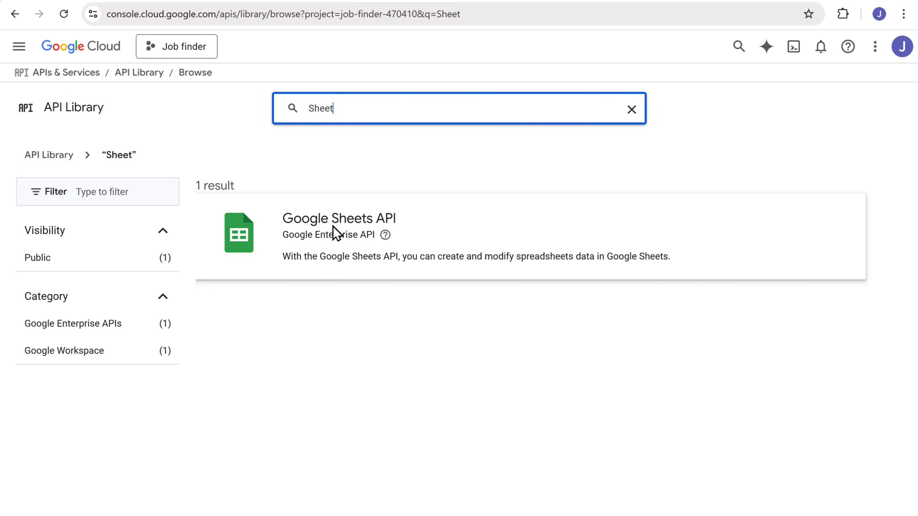
left_click(338, 218)
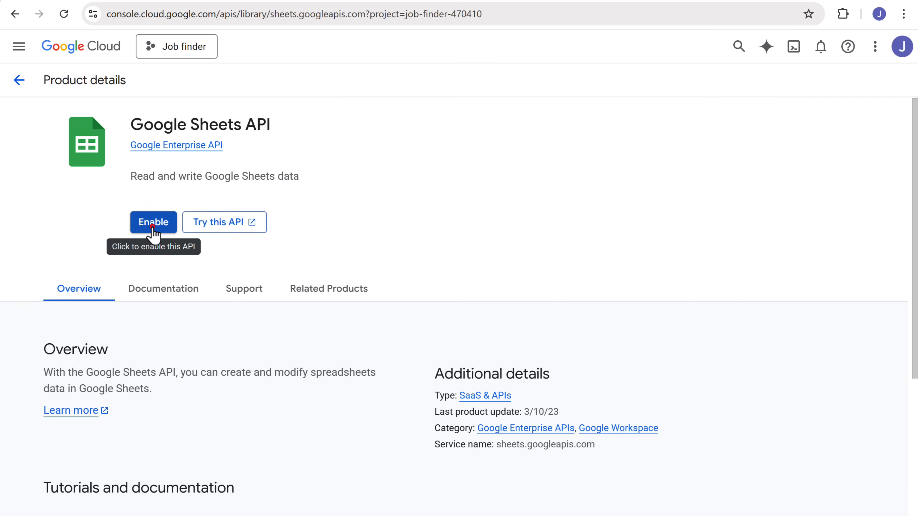
left_click(153, 222)
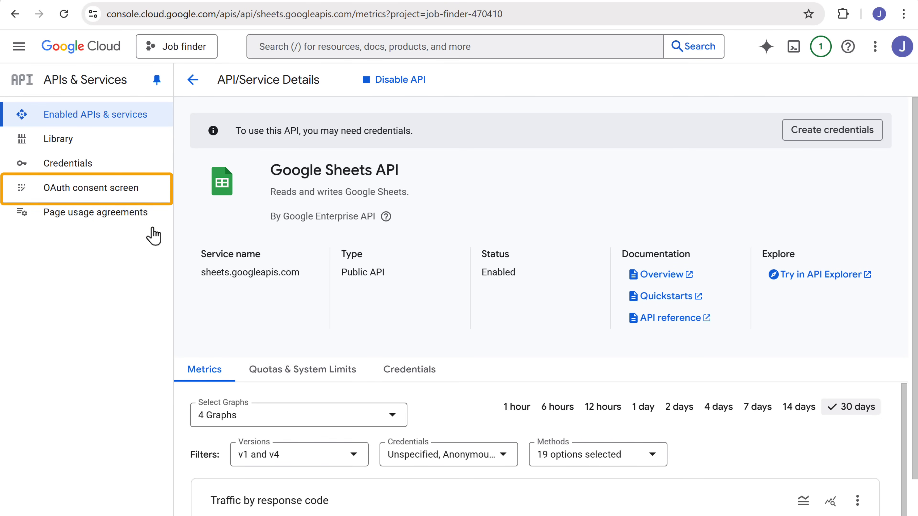
Begin the Google Auth Platform setup with app name Job finder and support email james
left_click(91, 187)
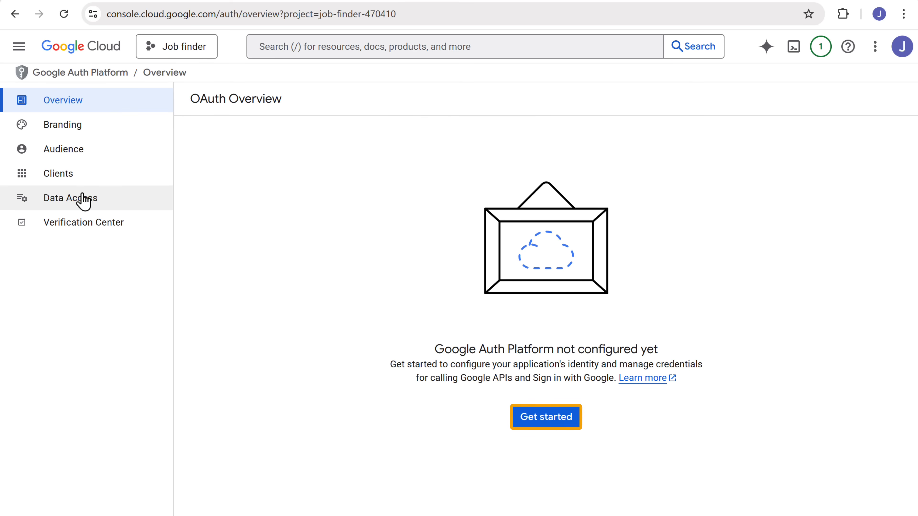
left_click(545, 417)
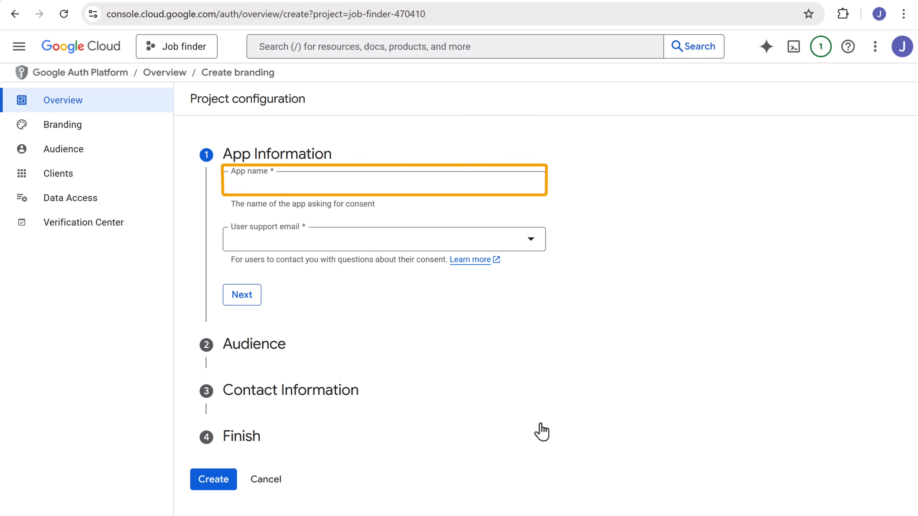
type("Job finder")
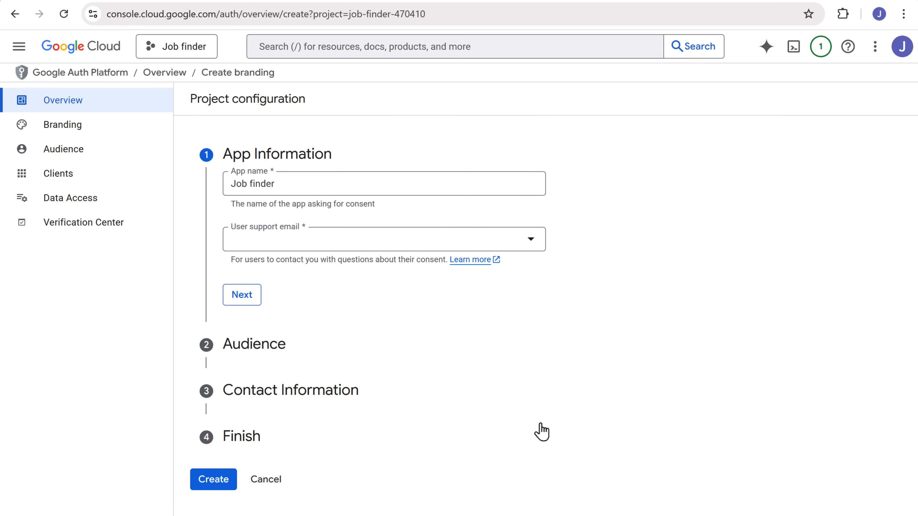
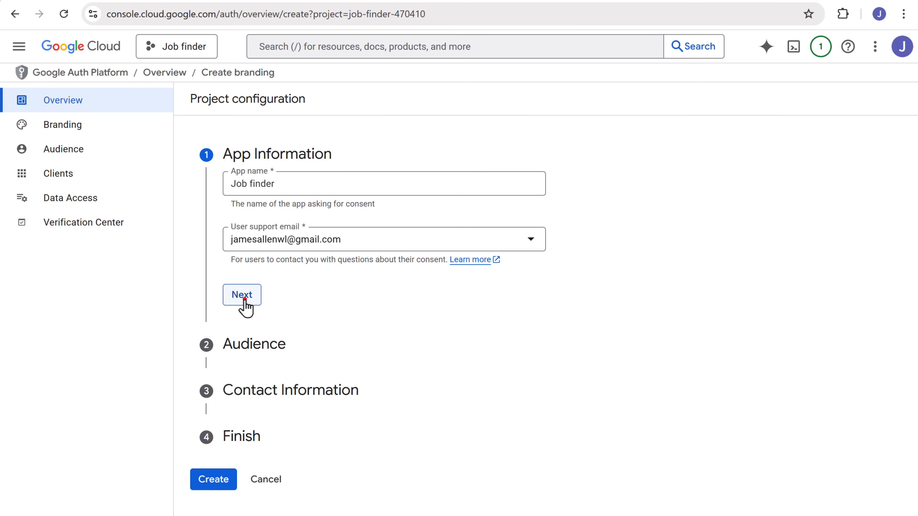
left_click(241, 295)
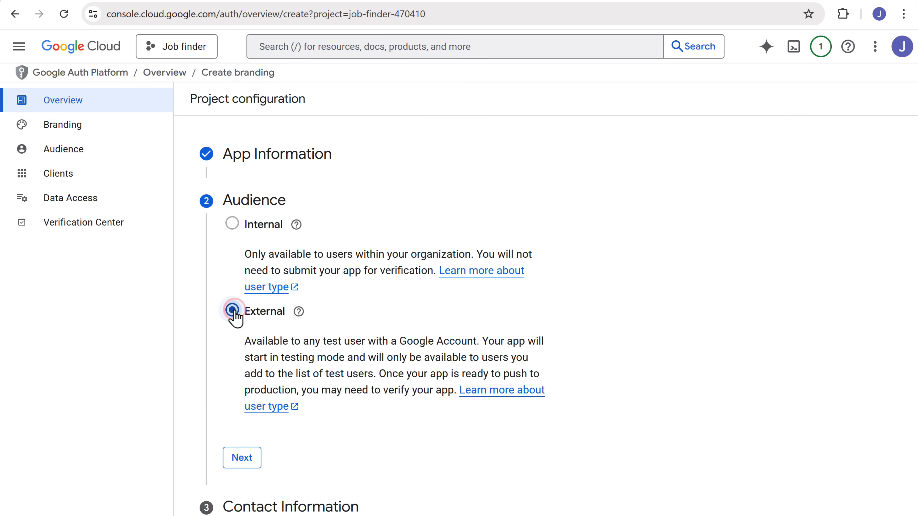
left_click(241, 457)
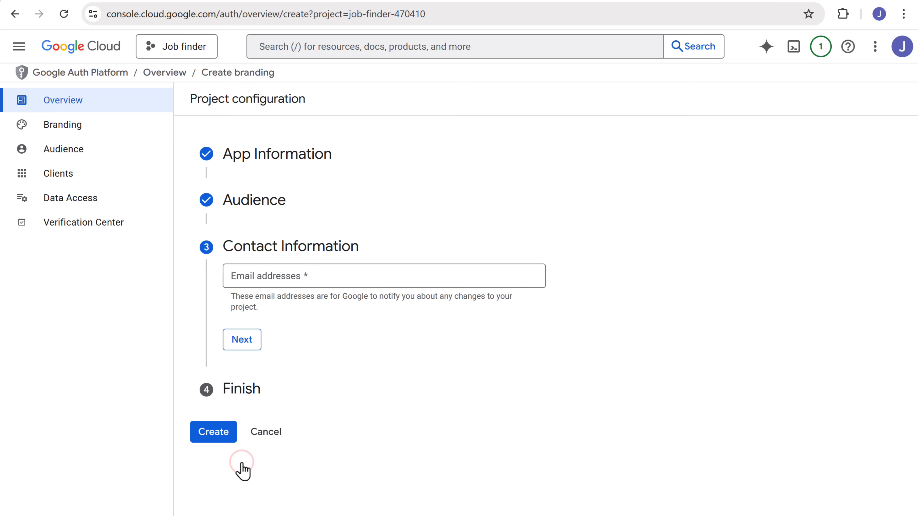
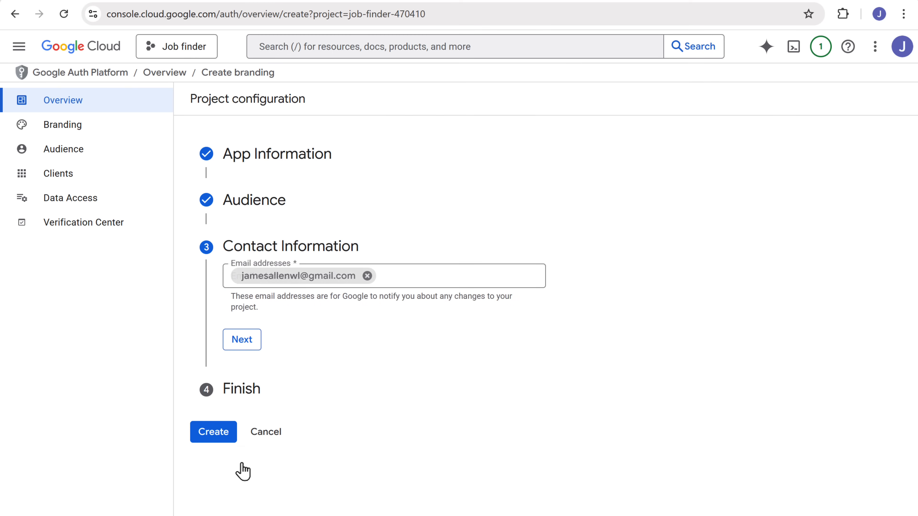
left_click(241, 340)
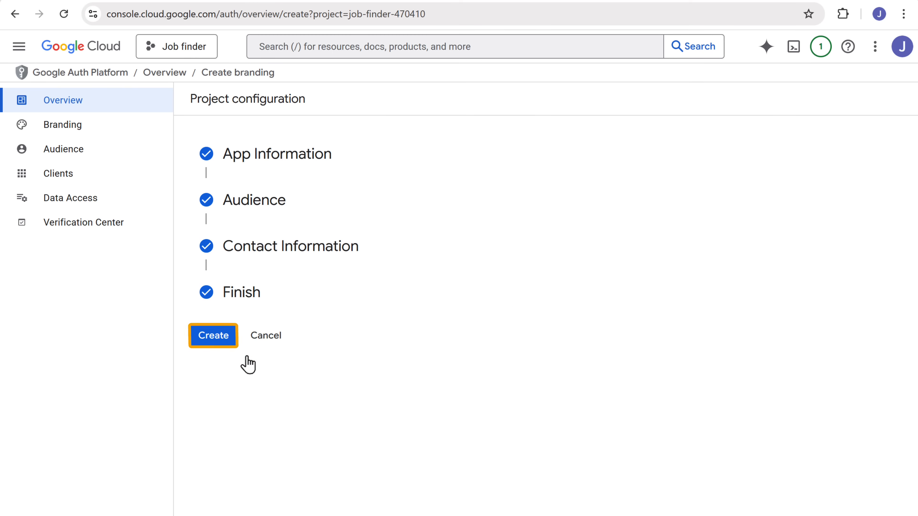
left_click(213, 335)
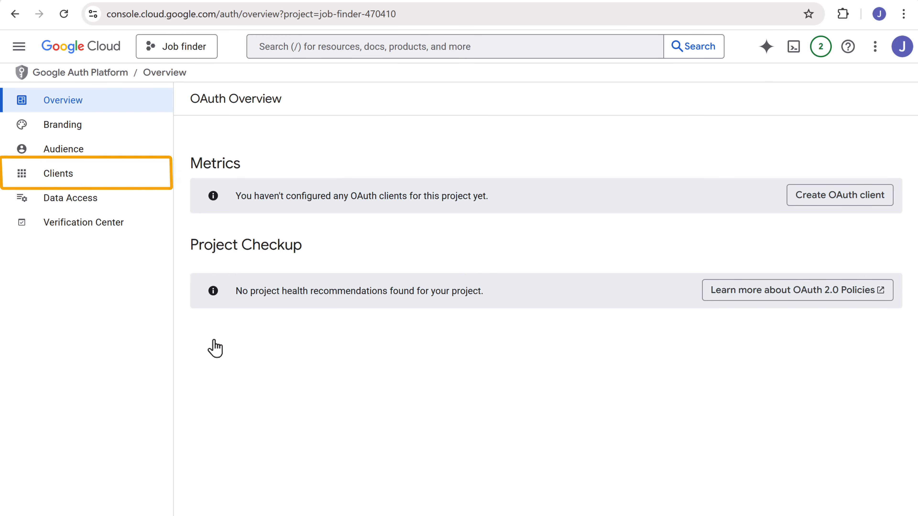
Create a new OAuth client of type Web application named job finder
left_click(57, 173)
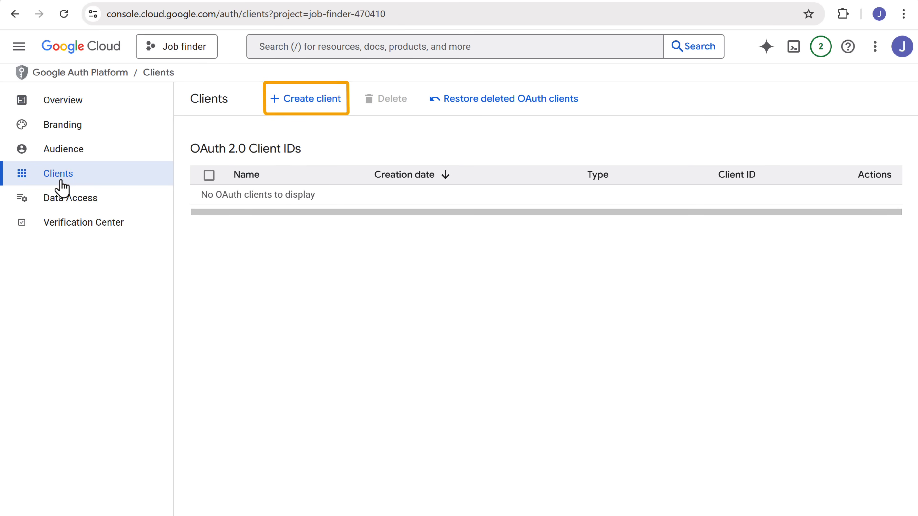
left_click(306, 97)
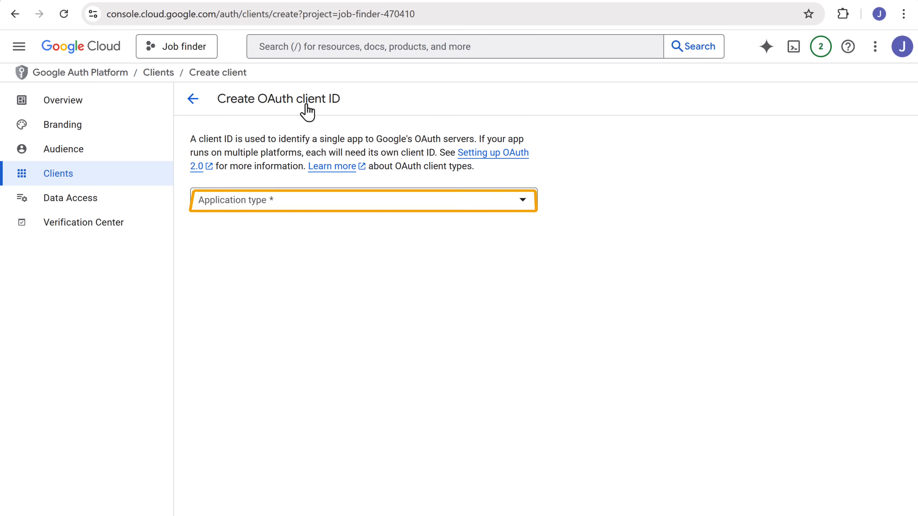
left_click(362, 199)
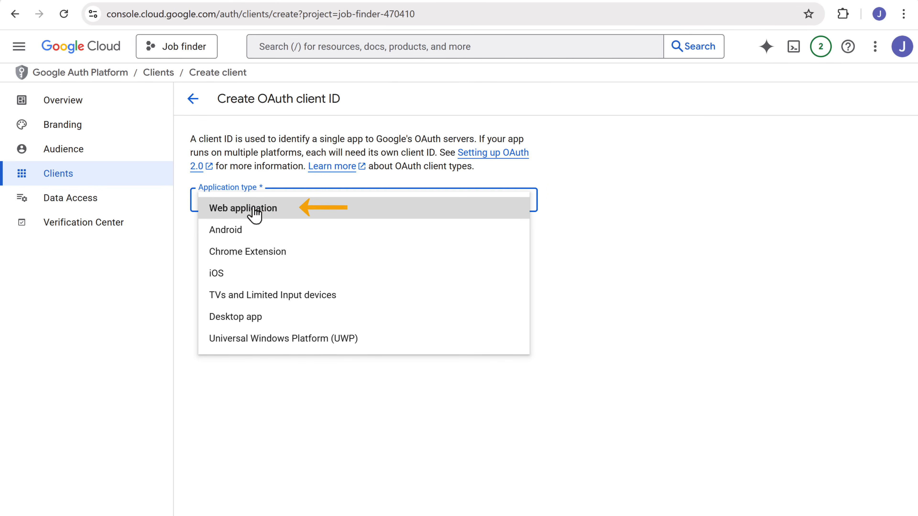
left_click(244, 208)
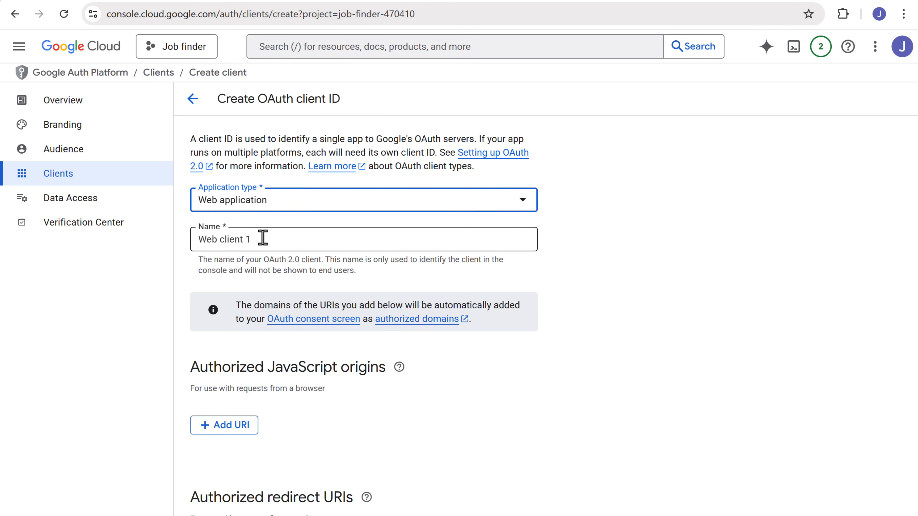
type("job finder")
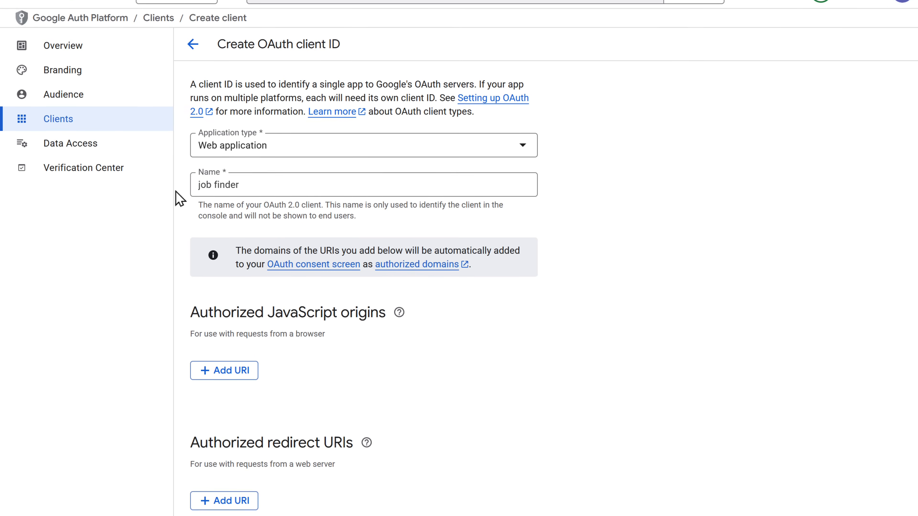
scroll("down", 3)
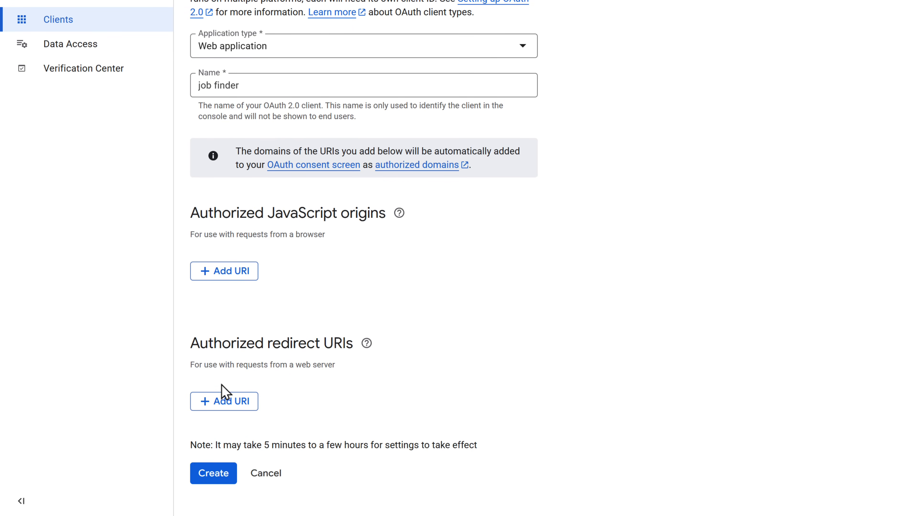
Add n8n's OAuth redirect URL as an authorized redirect URI and create the client
left_click(224, 401)
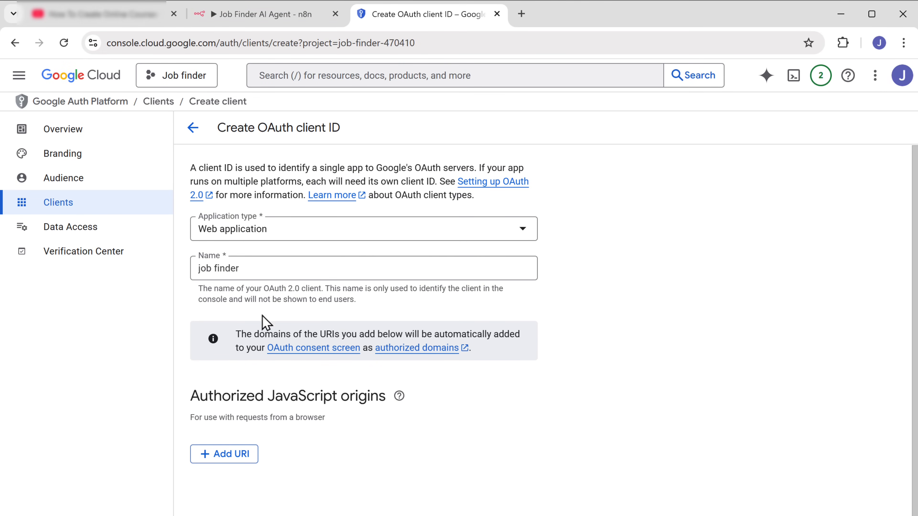
left_click(260, 14)
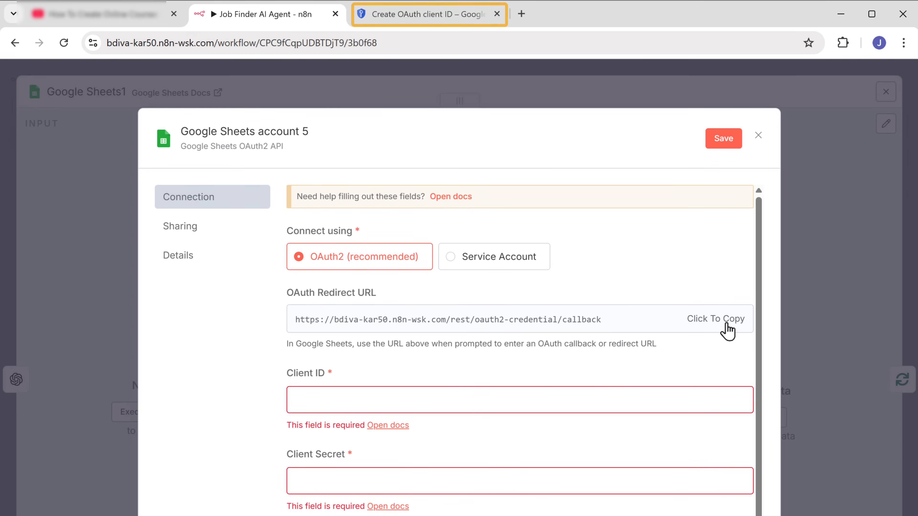
left_click(427, 13)
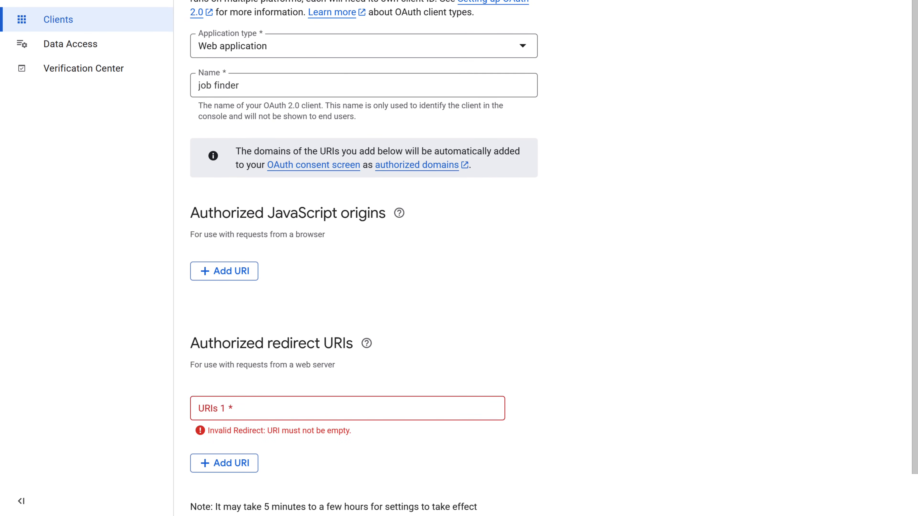
right_click(319, 408)
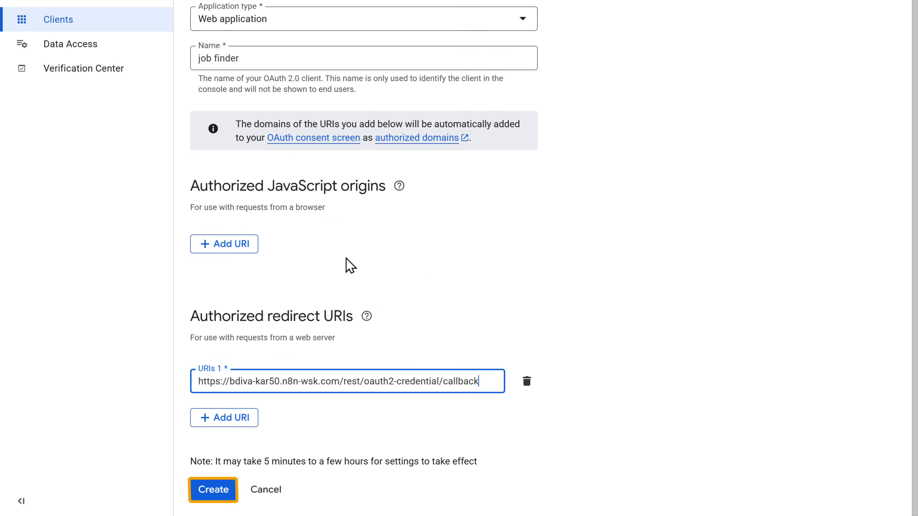
left_click(212, 490)
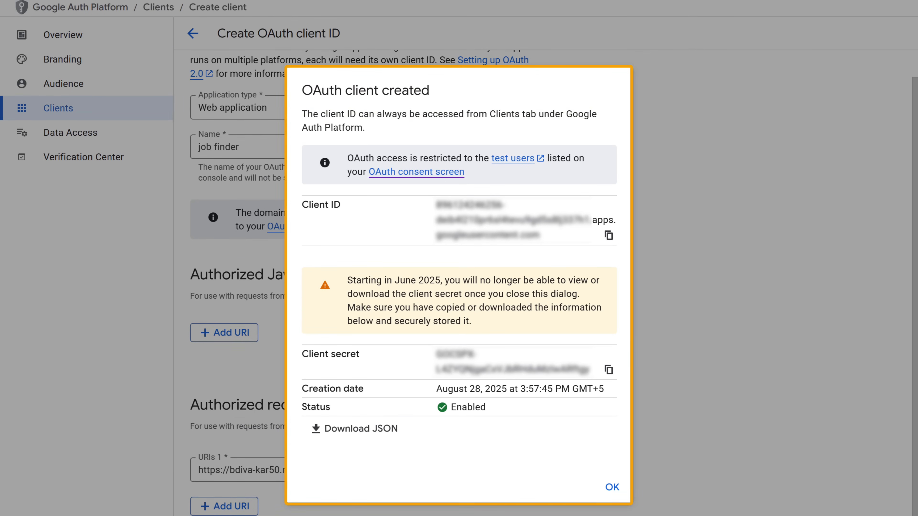
mouse_move(469, 360)
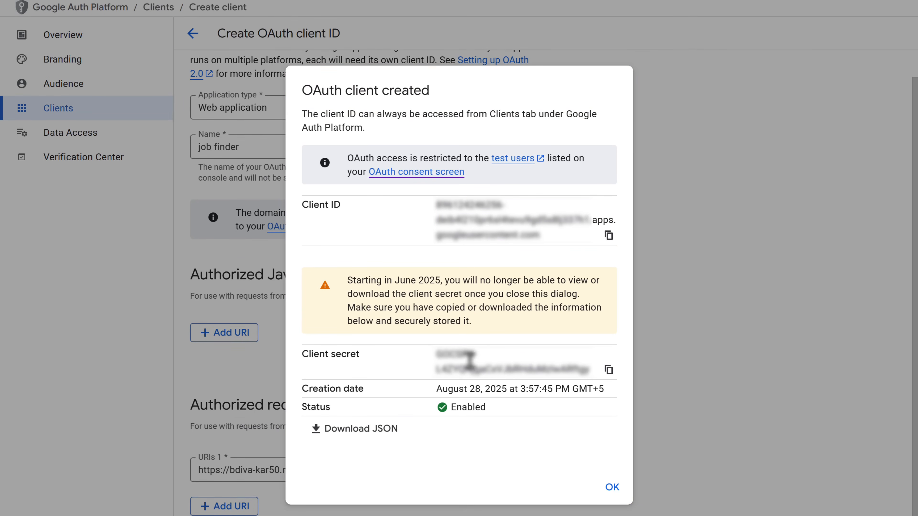
Copy the job finder client's ID and secret into the n8n Google Sheets credential fields
left_click(608, 329)
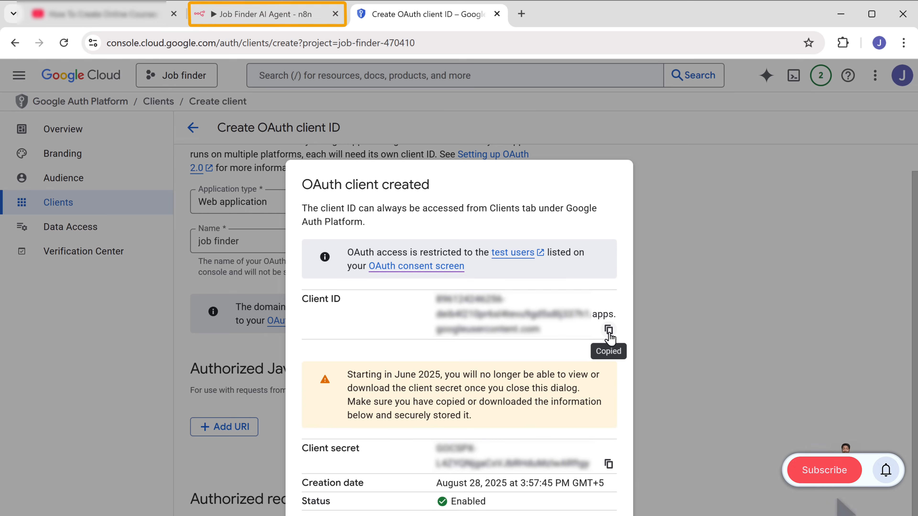
left_click(265, 13)
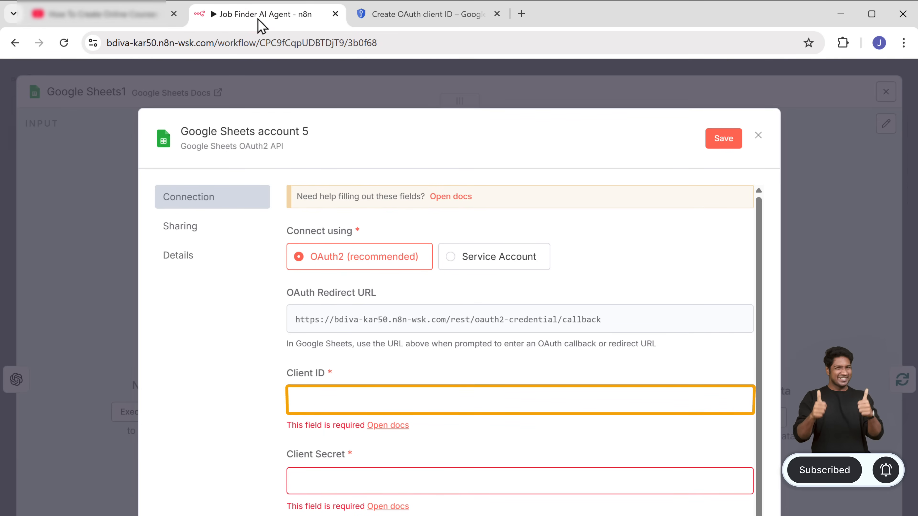
left_click(520, 400)
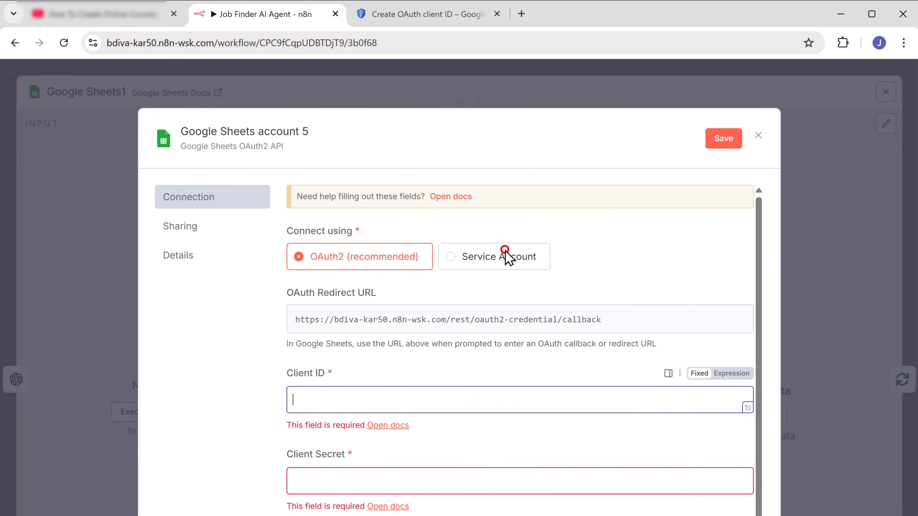
left_click(426, 14)
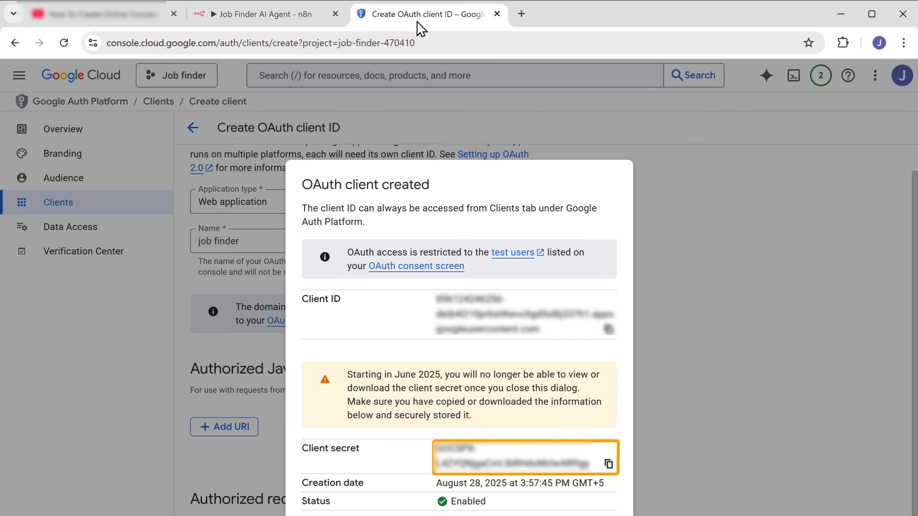
left_click(609, 460)
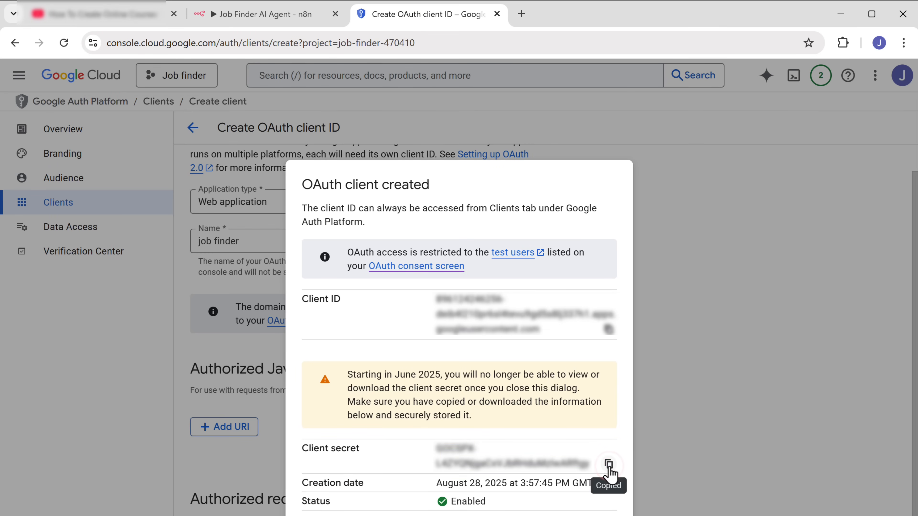
left_click(266, 14)
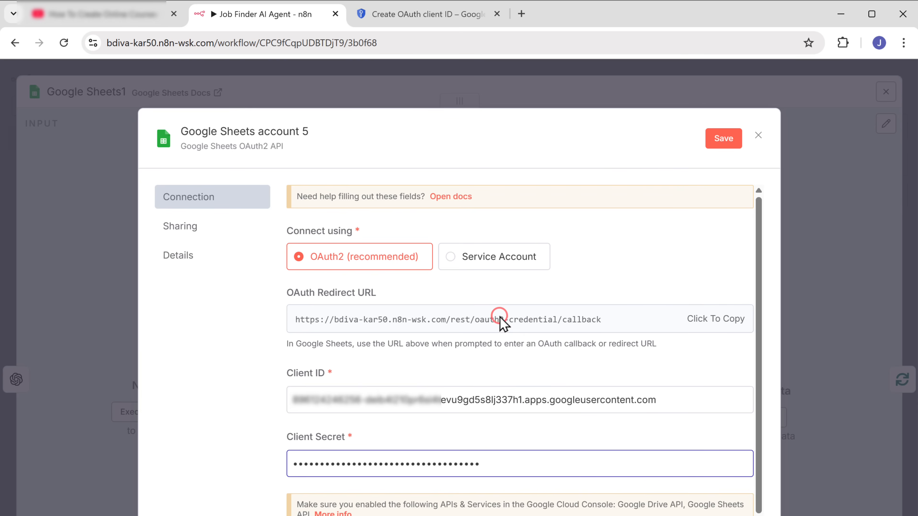
left_click(426, 13)
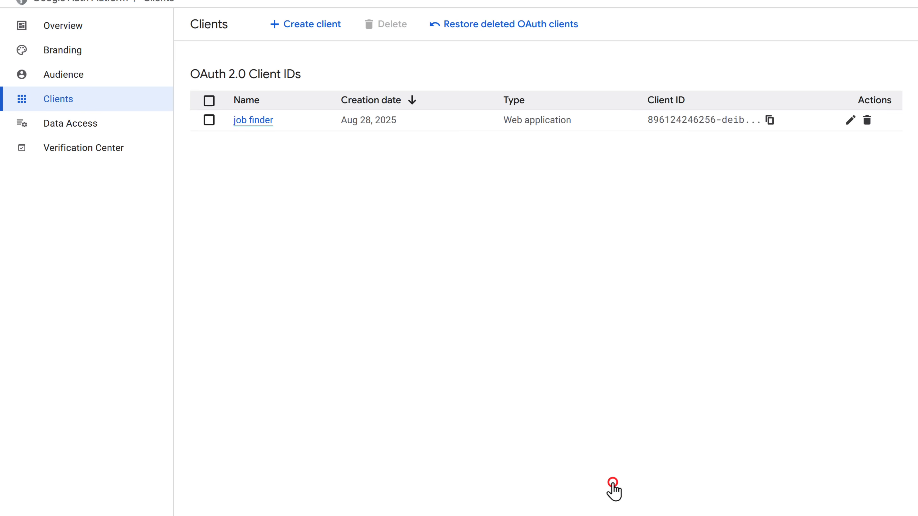
mouse_move(469, 381)
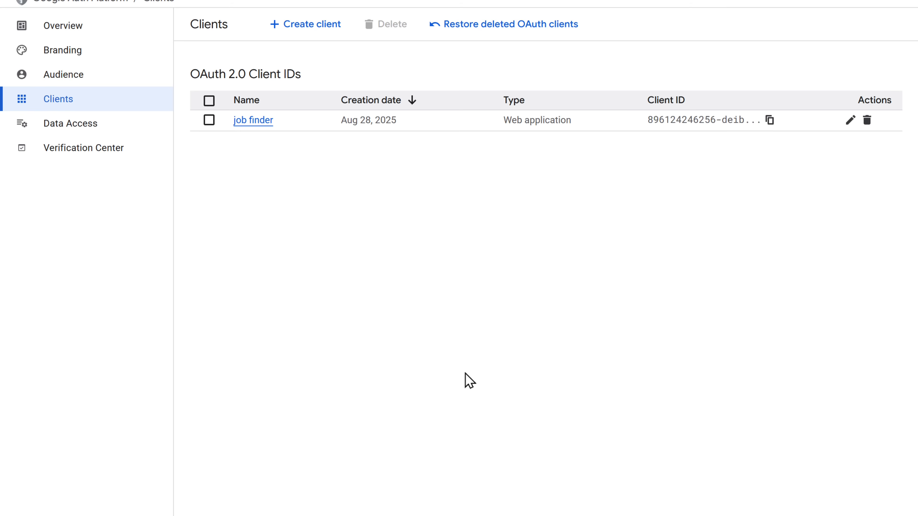
Publish the OAuth app from Audience settings, confirming the push to production
left_click(63, 74)
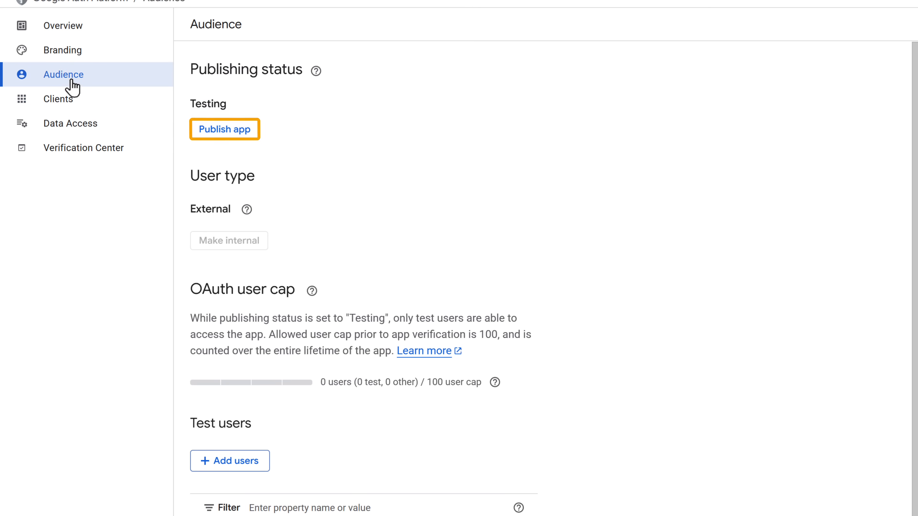
left_click(224, 128)
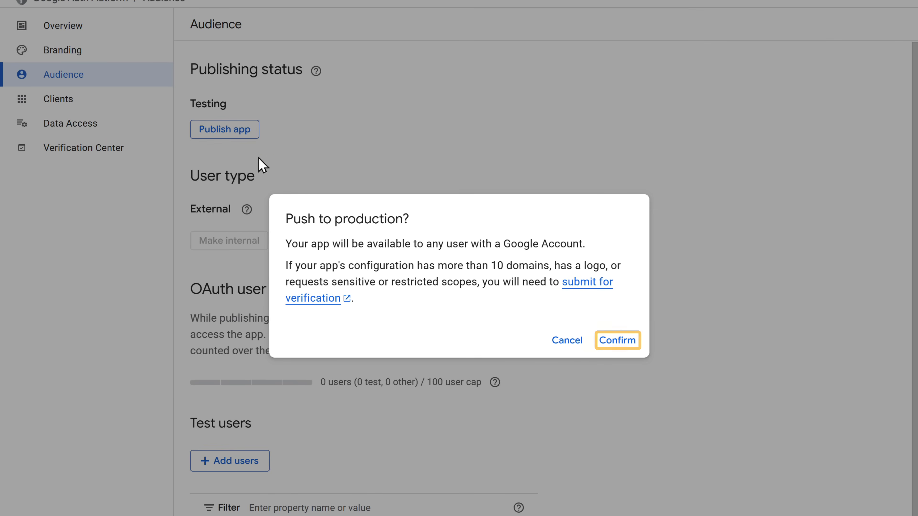
left_click(617, 340)
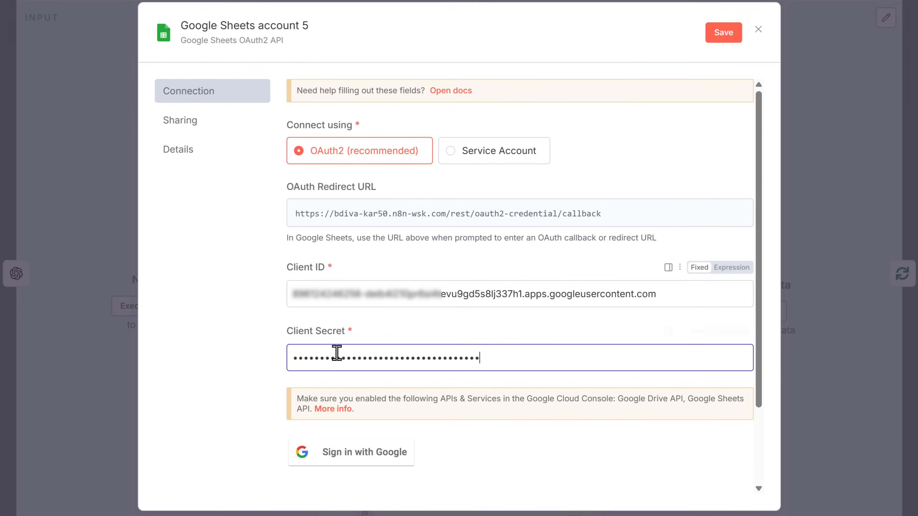
Sign in with Google, proceed past the unverified-app warning and grant all Drive and Sheets permissions
left_click(351, 452)
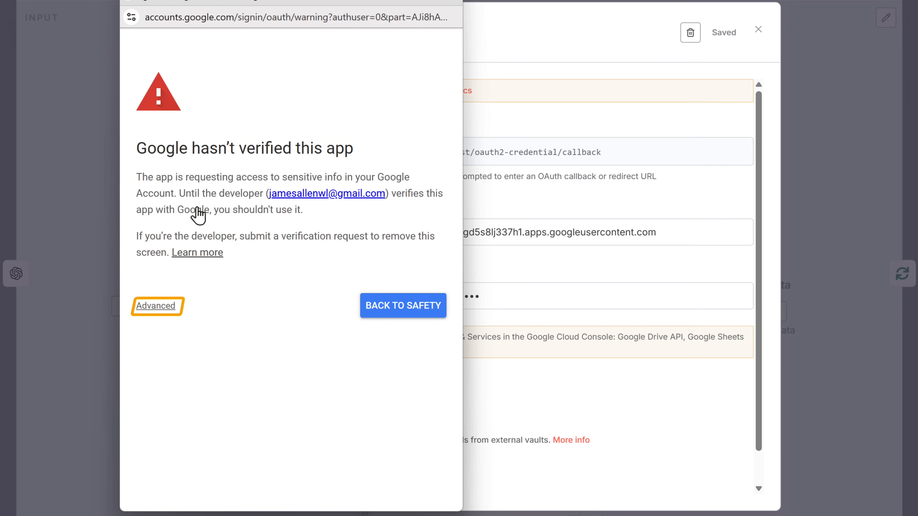
left_click(156, 305)
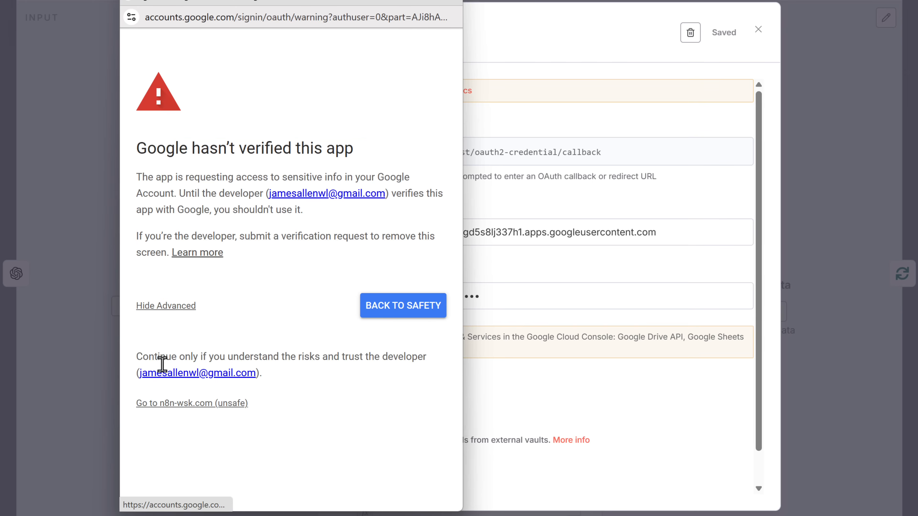
left_click(192, 403)
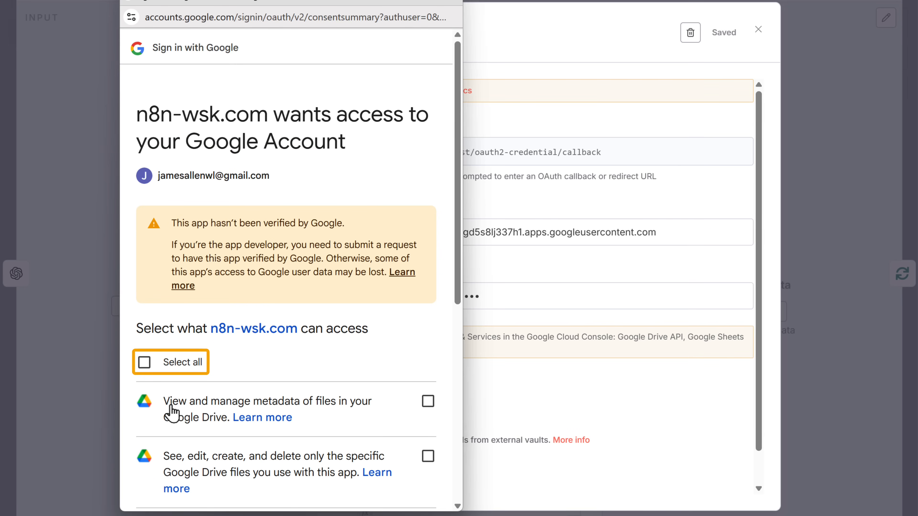
left_click(144, 362)
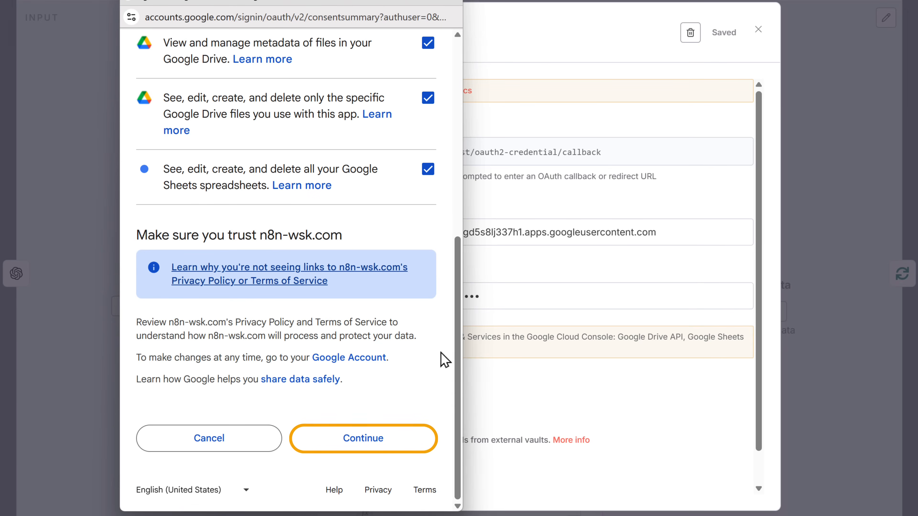
left_click(362, 438)
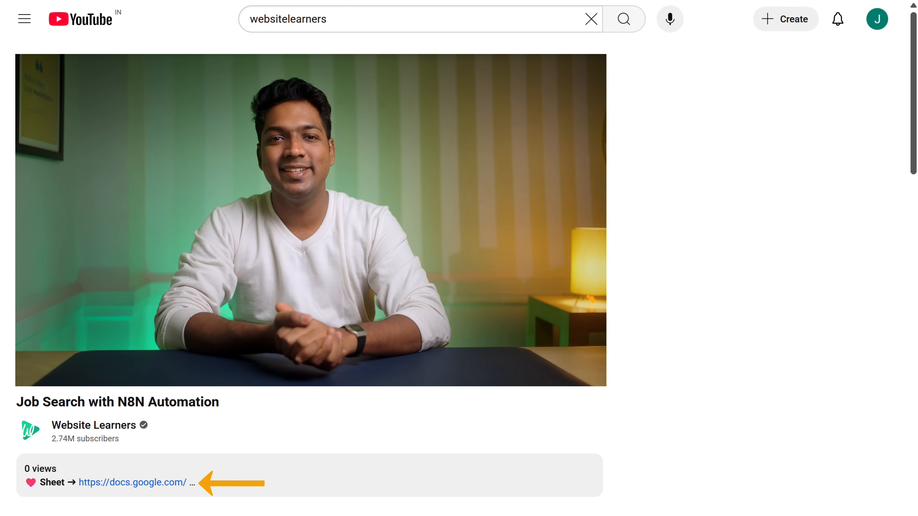
Open the shared Jobs List sheet and make a personal copy named Copy of Jobs List
left_click(133, 482)
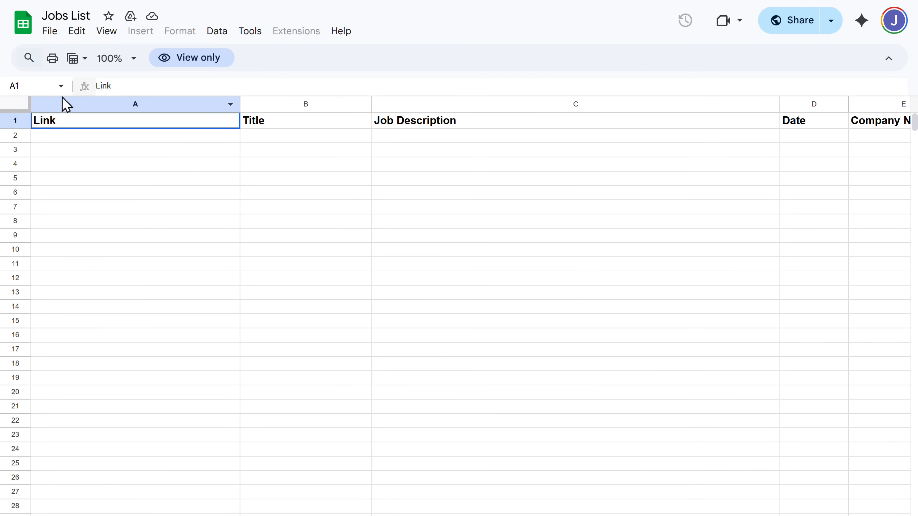
left_click(50, 31)
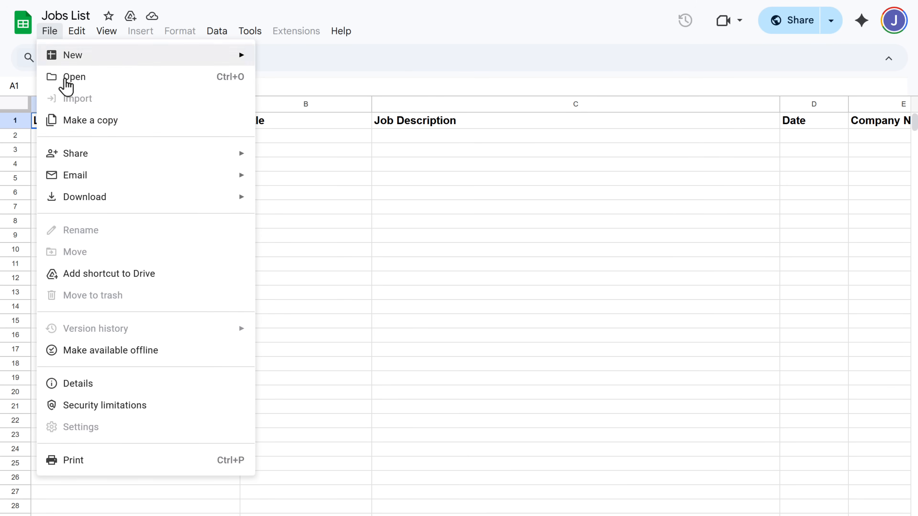
left_click(89, 120)
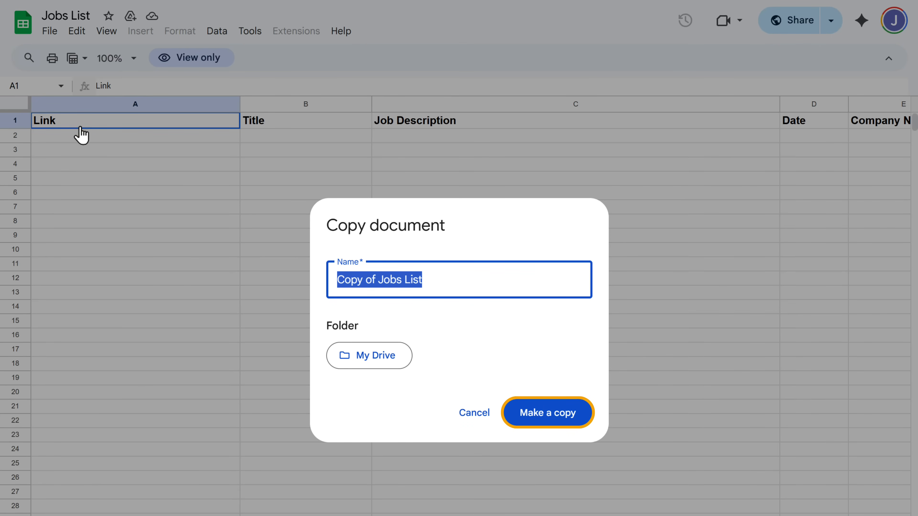
left_click(547, 413)
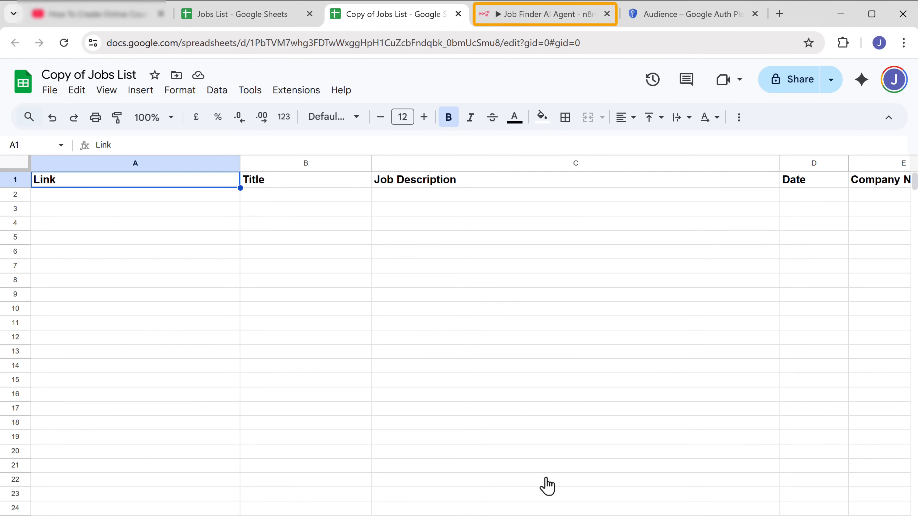
Set the Google Sheets1 node's document to Copy of Jobs List and close the node
left_click(539, 14)
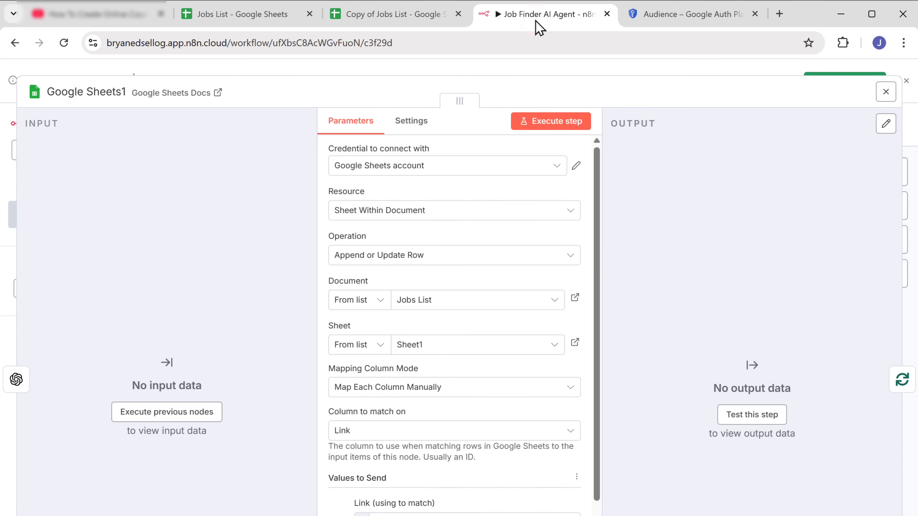
left_click(475, 300)
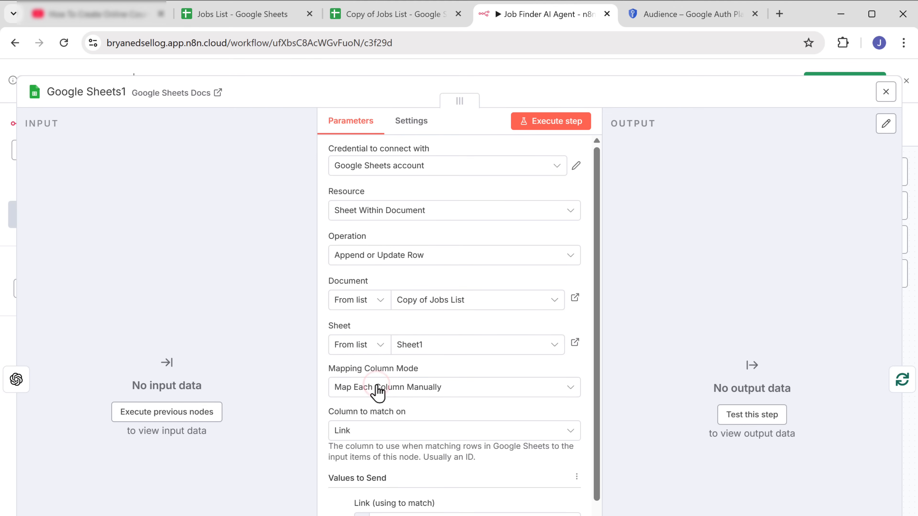
mouse_move(421, 355)
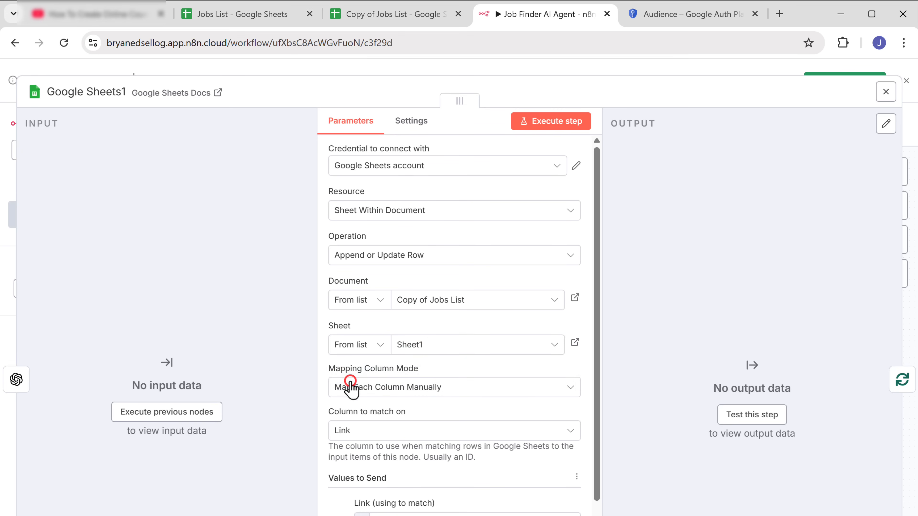
left_click(885, 91)
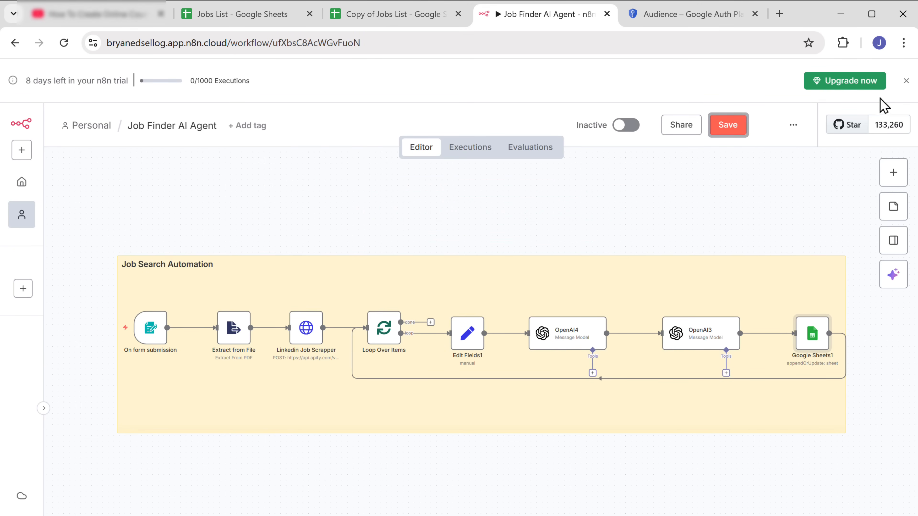
Save the workflow and execute it to bring up the Job Search form
left_click(727, 125)
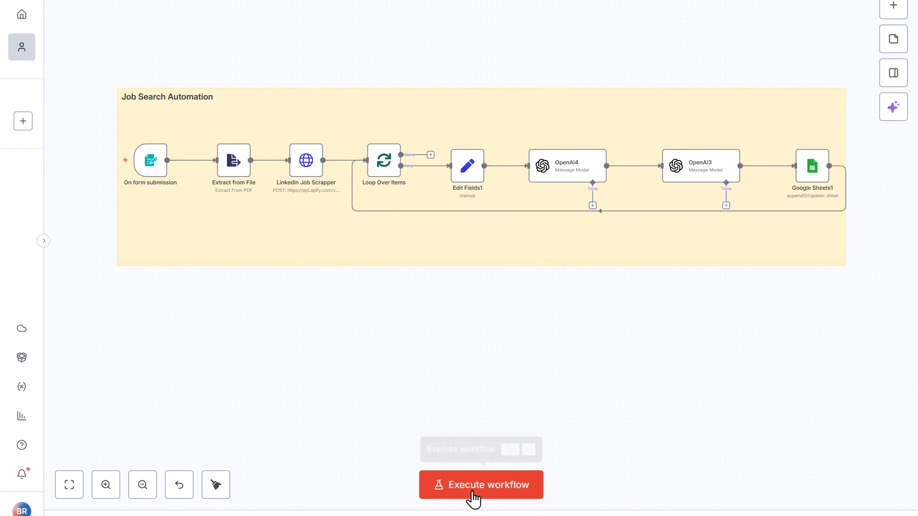
left_click(480, 484)
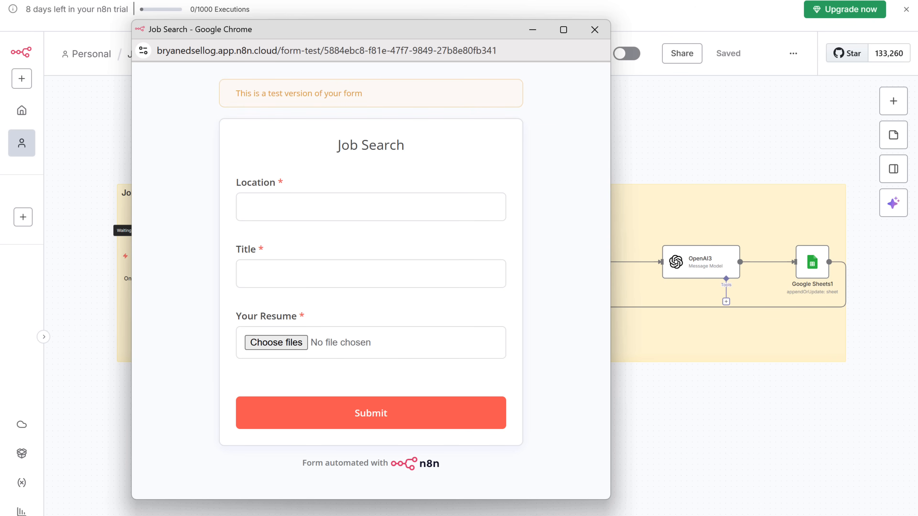
mouse_move(410, 413)
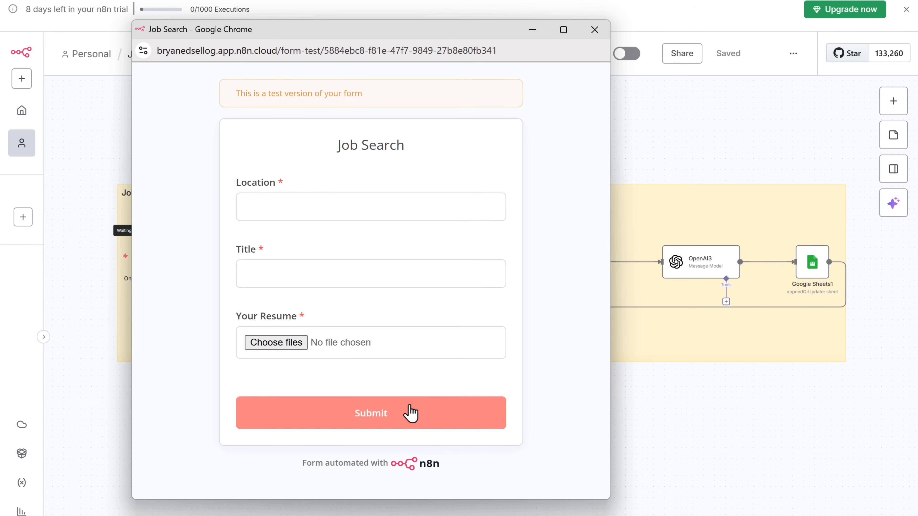
Fill the form with location india, title AI Automation Engineer, and attach the resume PDF
type("india")
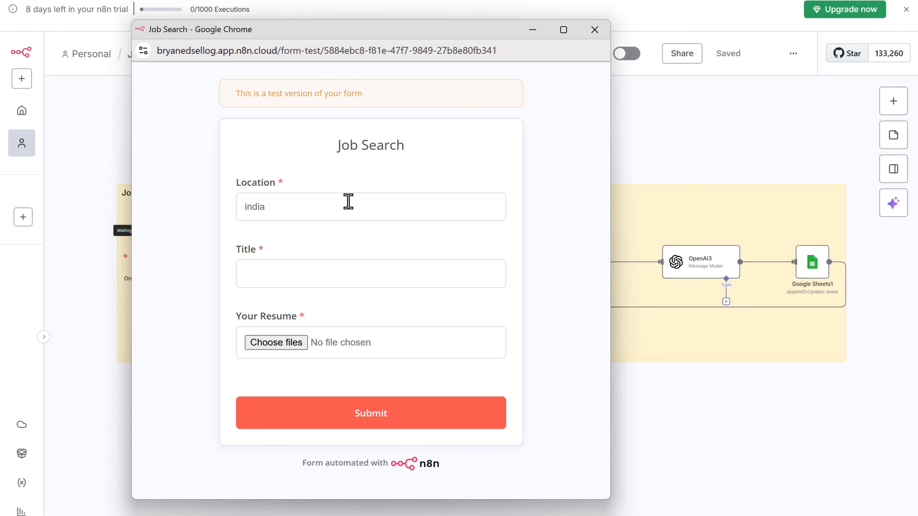
type("AI Automation Engineer")
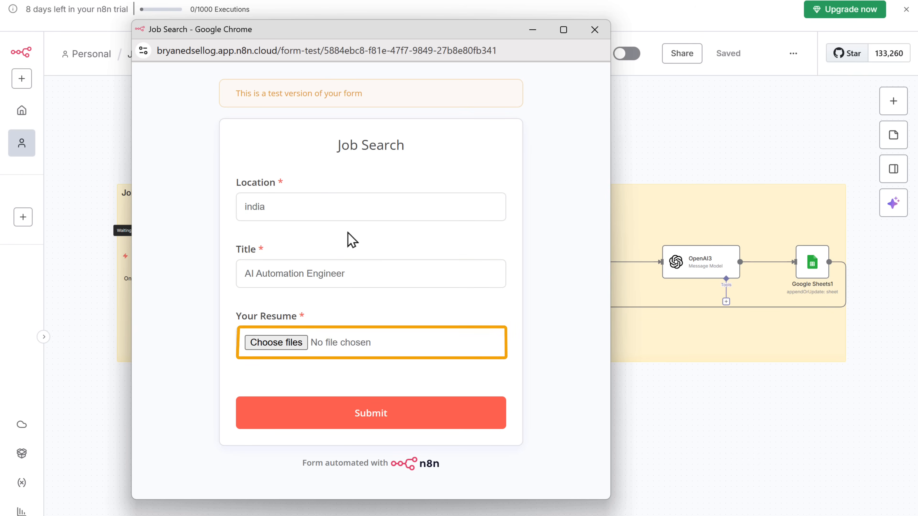
left_click(276, 342)
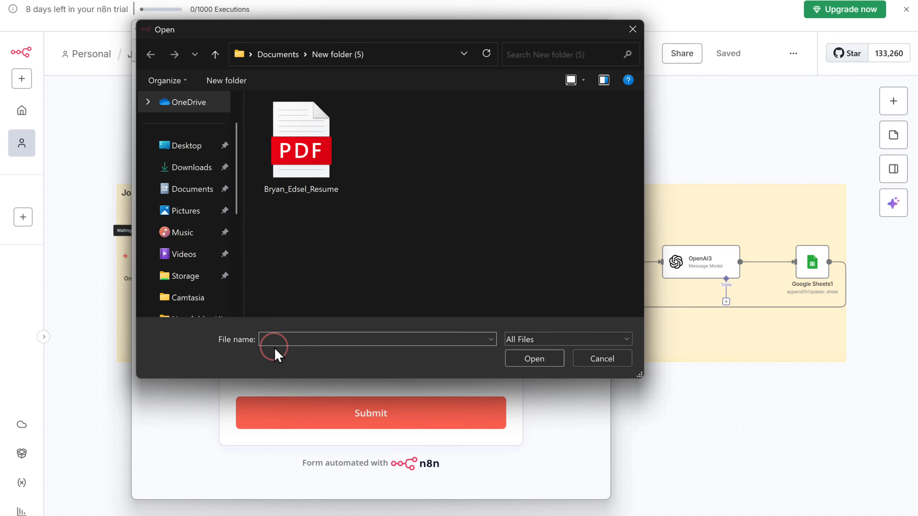
left_click(301, 139)
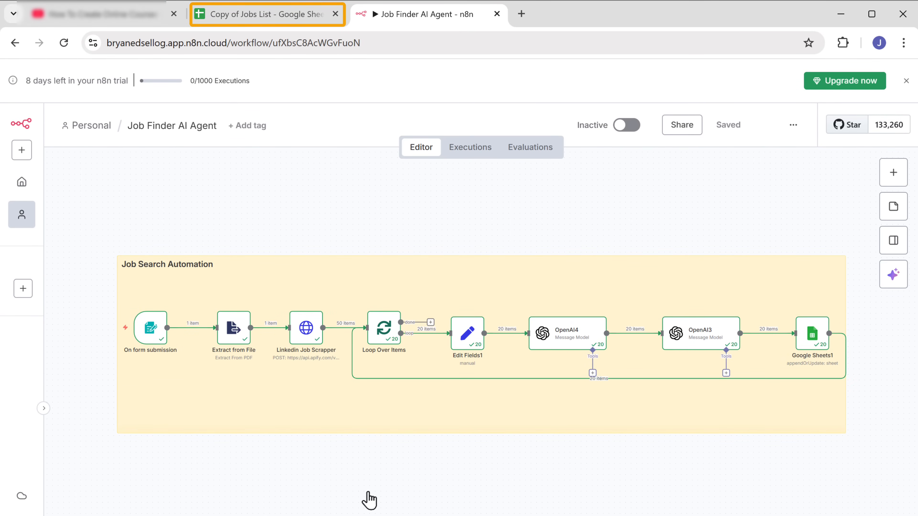
Review the job rows and cover letters in Copy of Jobs List, then return to the n8n workflow
left_click(267, 14)
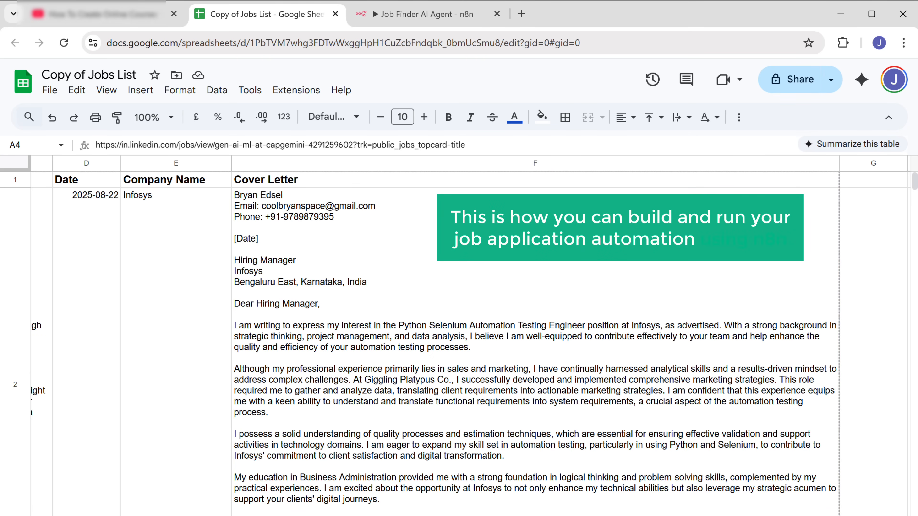
left_click(422, 13)
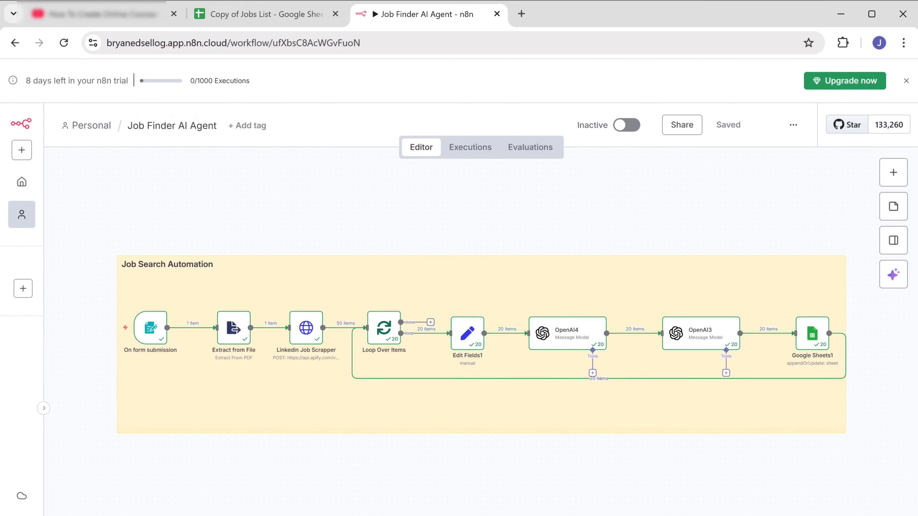